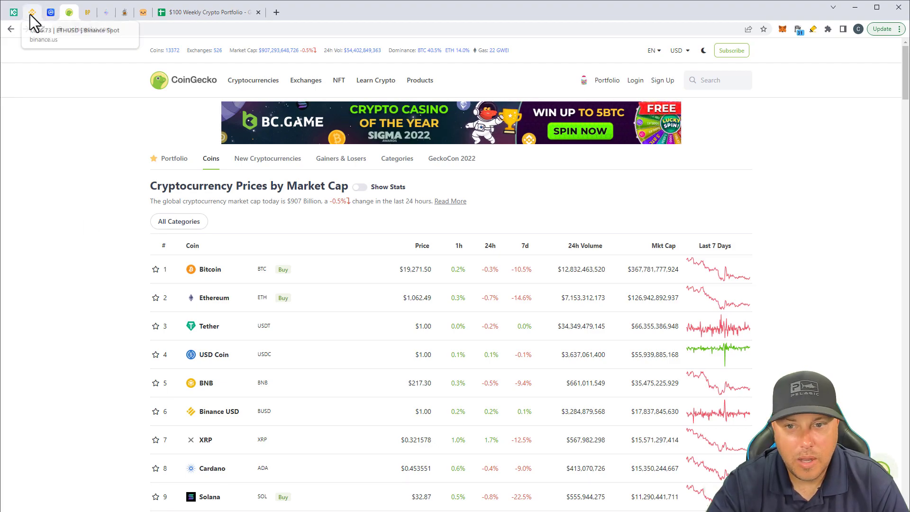
- Place a $100 ETH limit buy at $1,076 and confirm the ~0.093 ETH fill in Order History
left_click(32, 12)
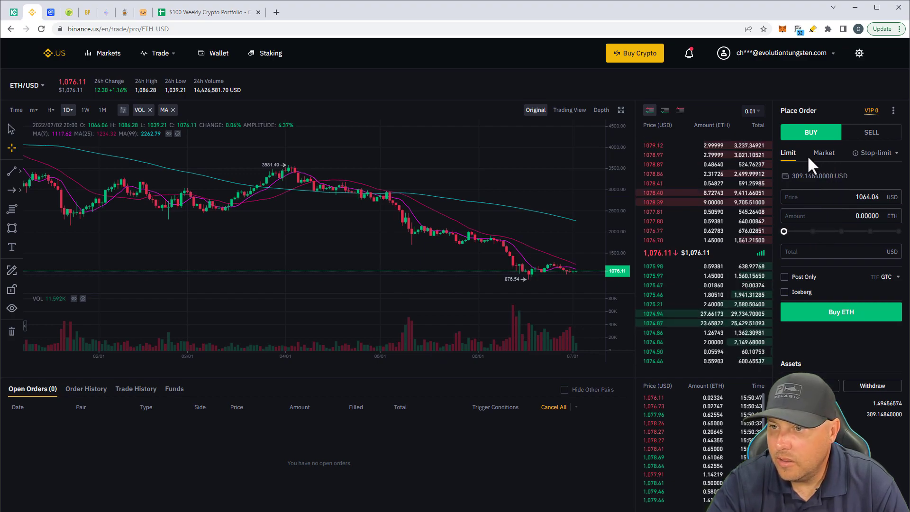
left_click(835, 251)
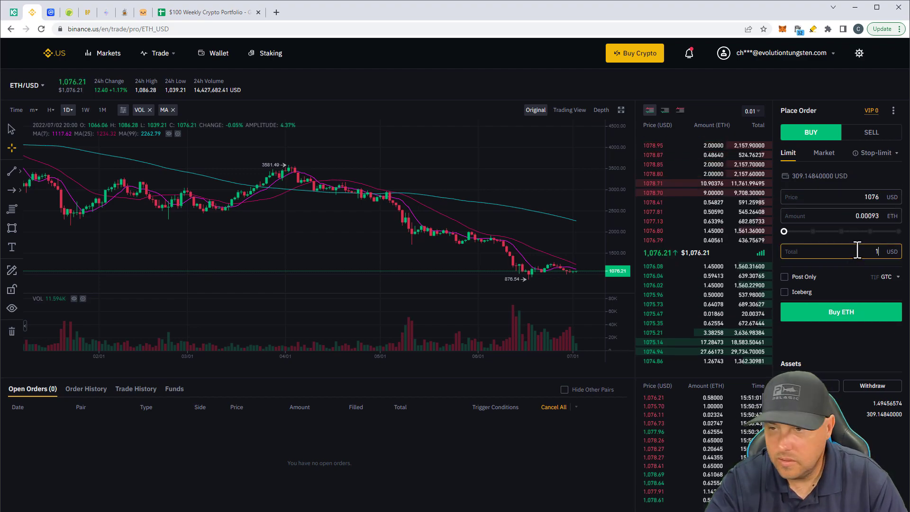
type("100")
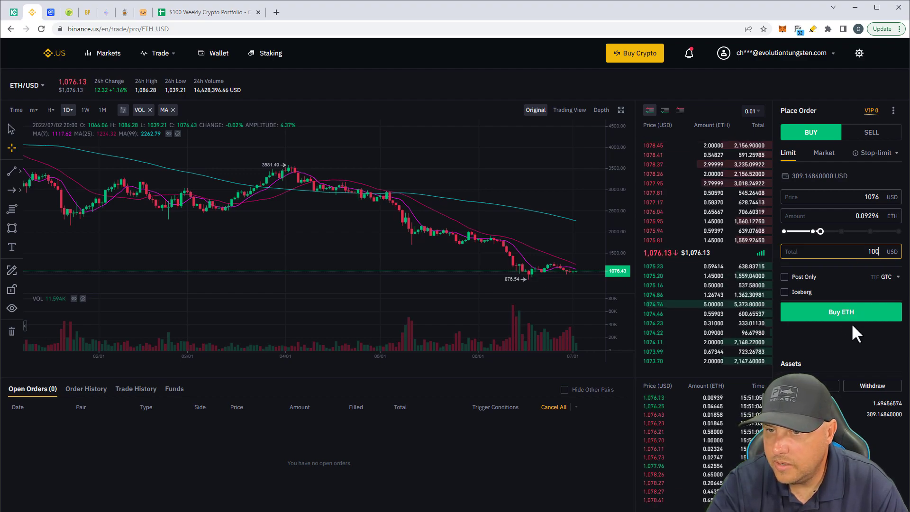
left_click(840, 312)
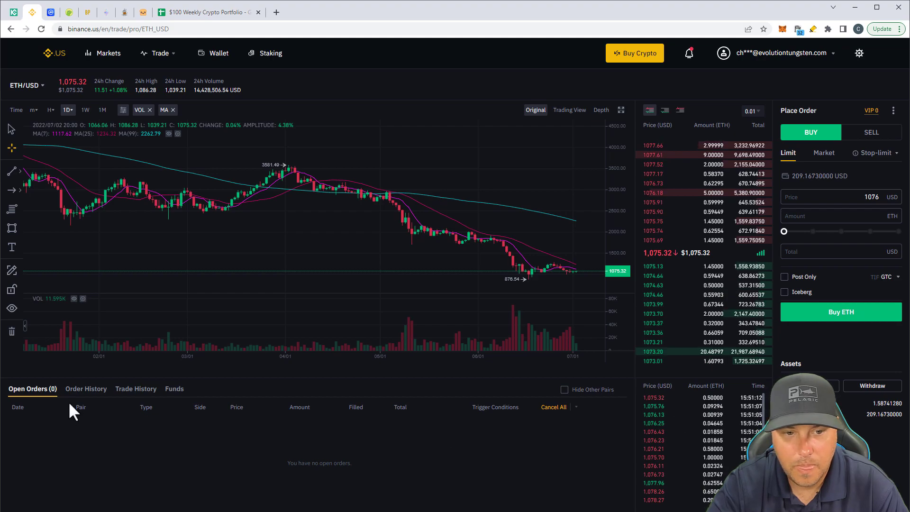
left_click(86, 388)
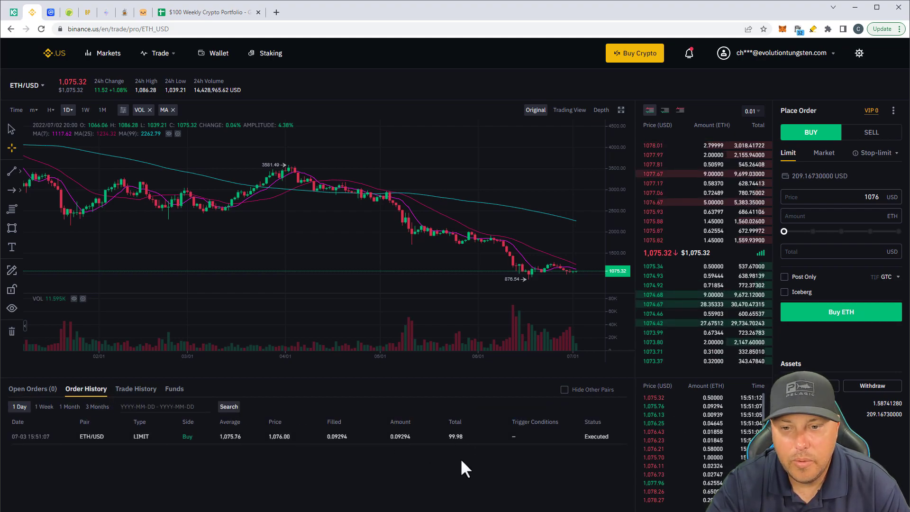
left_click(209, 13)
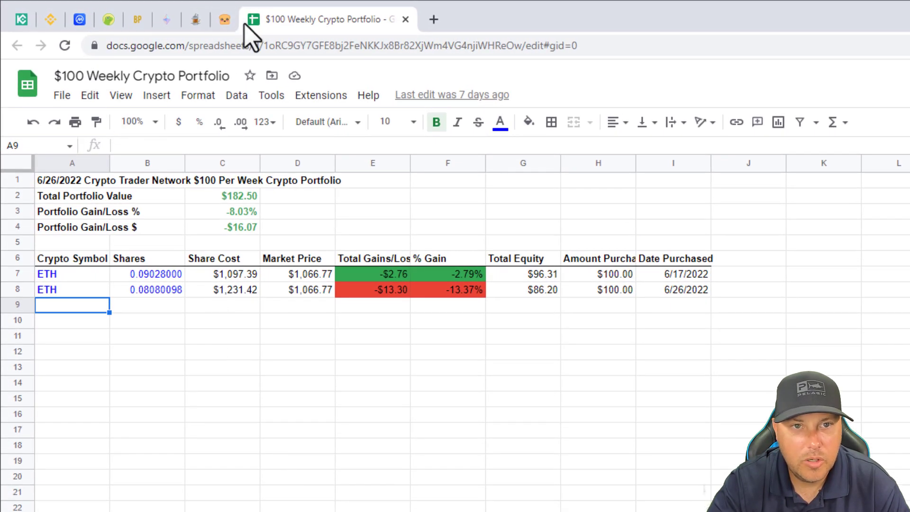
- Enter 0.09294 shares and the share cost in row 9, checking the fill price
left_click(50, 19)
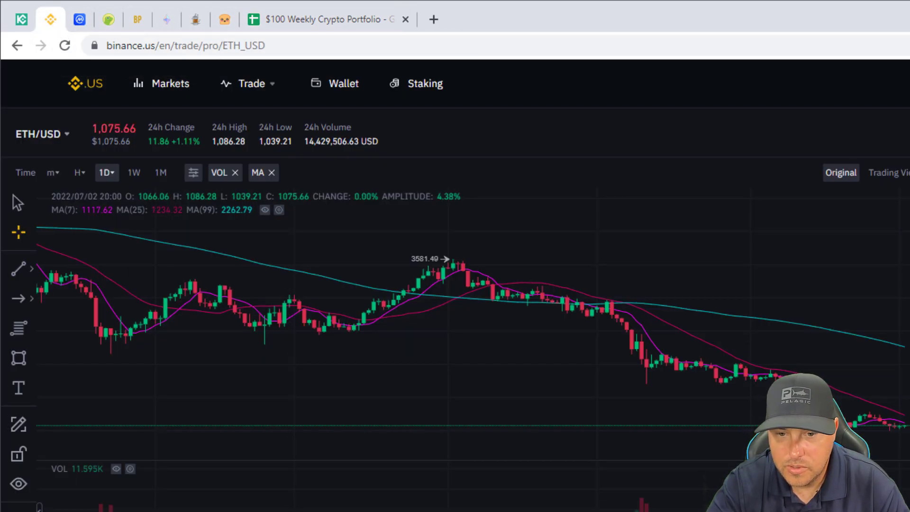
mouse_move(387, 399)
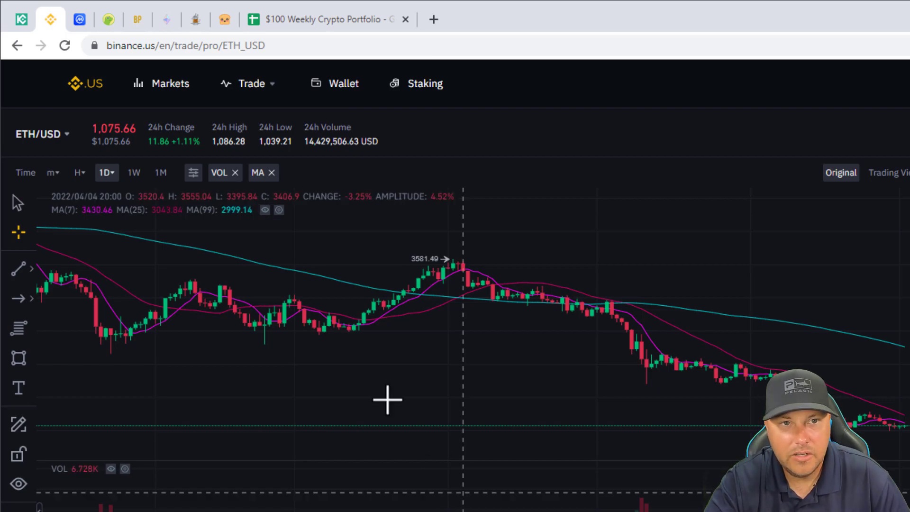
left_click(328, 19)
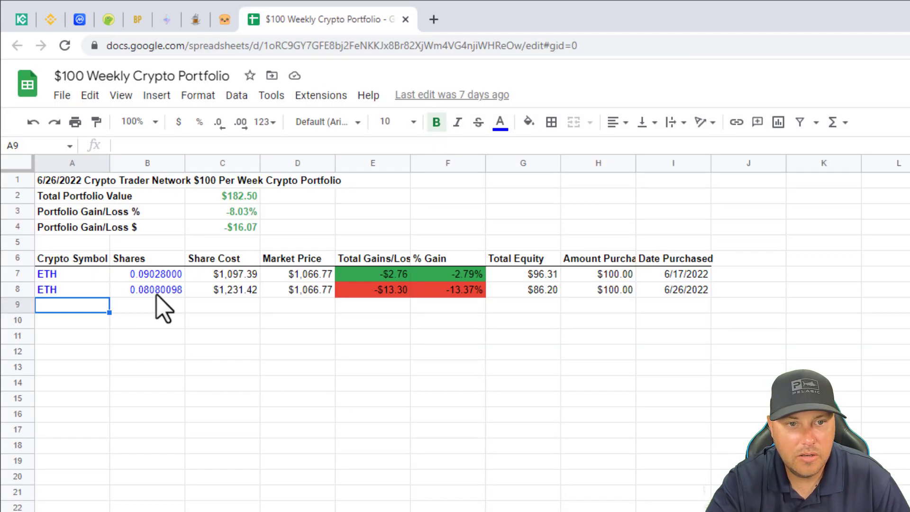
type("0.09294")
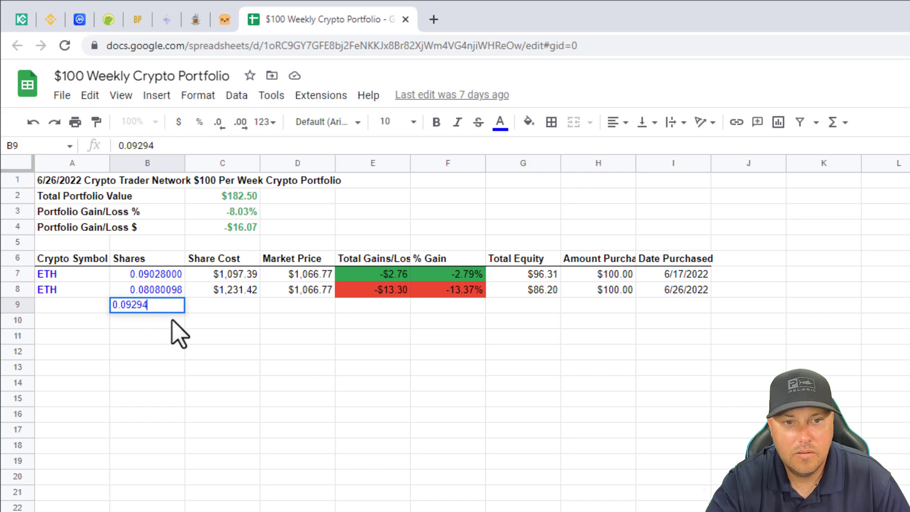
key("Tab")
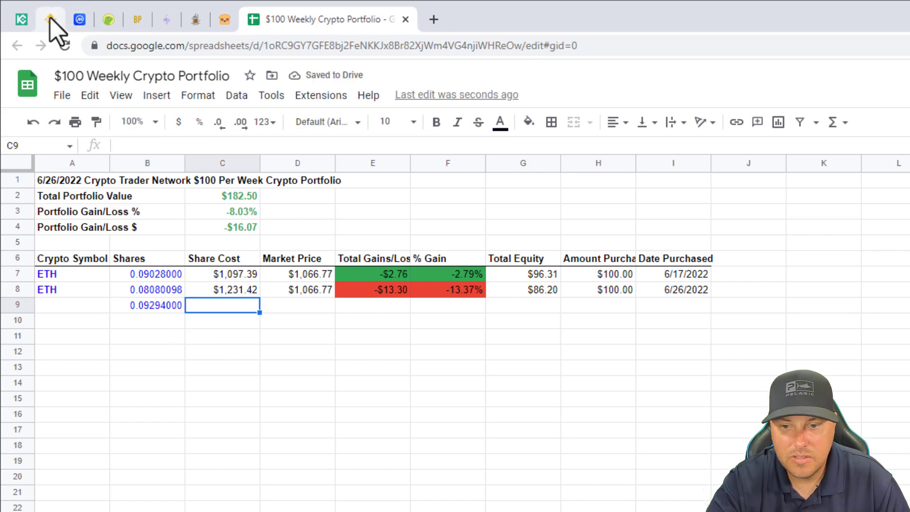
left_click(49, 19)
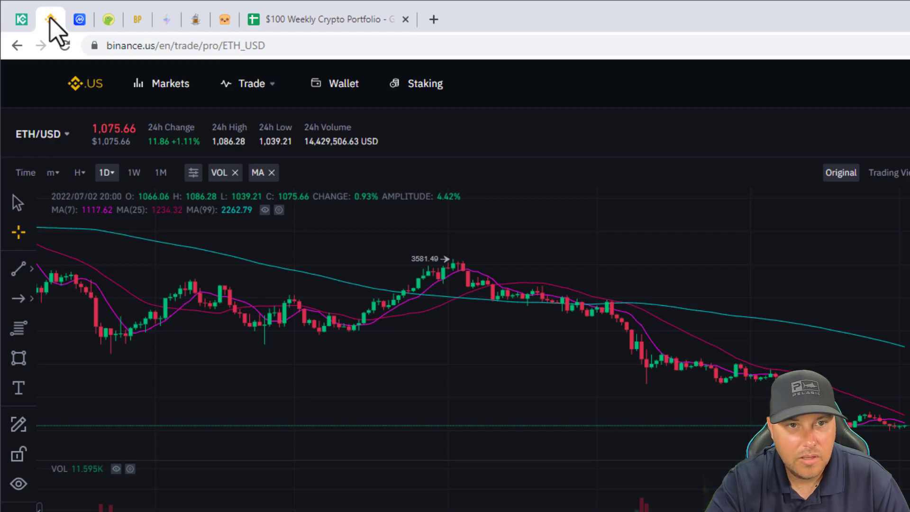
left_click(329, 19)
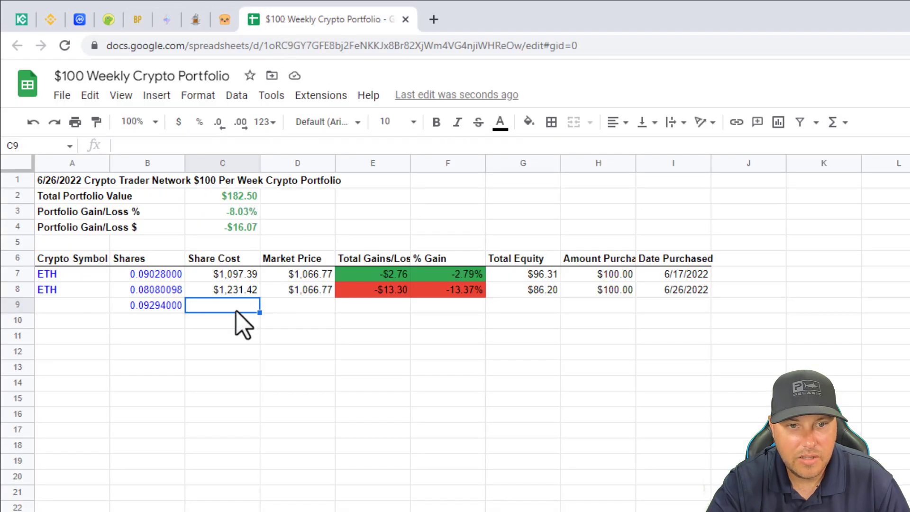
type("10")
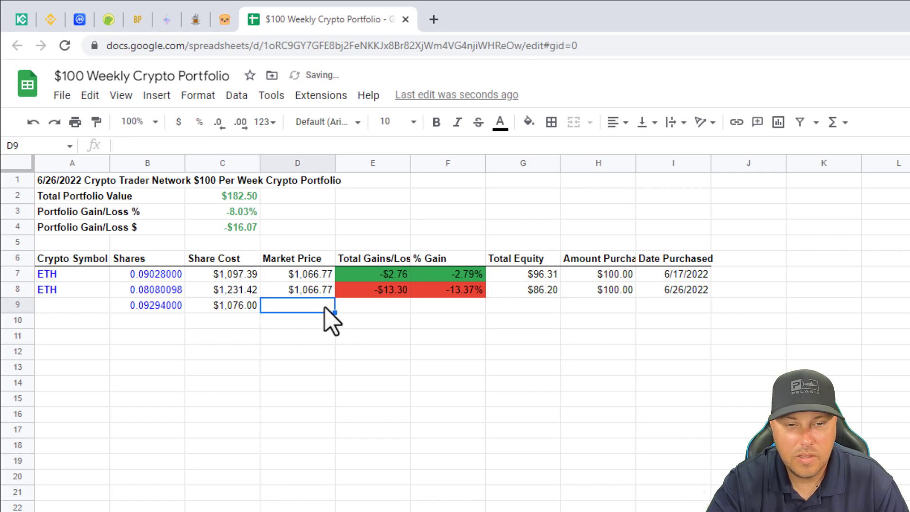
- Copy market price, gains and equity formulas into row 9, and enter $100 purchased on 7/3/22
left_click(297, 289)
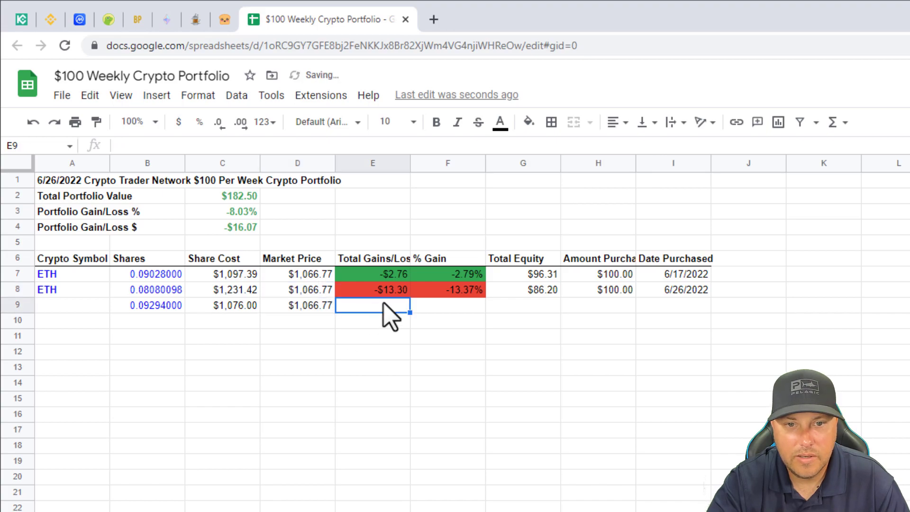
left_click(373, 290)
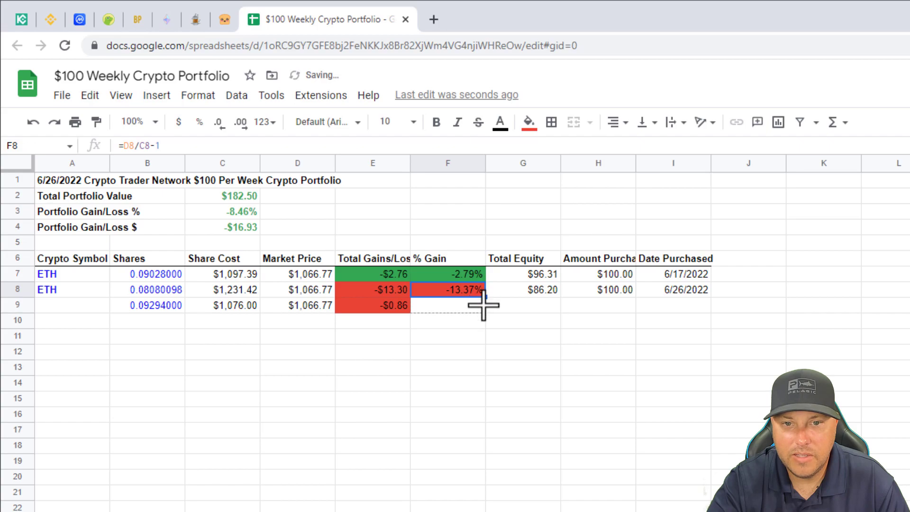
left_click(522, 290)
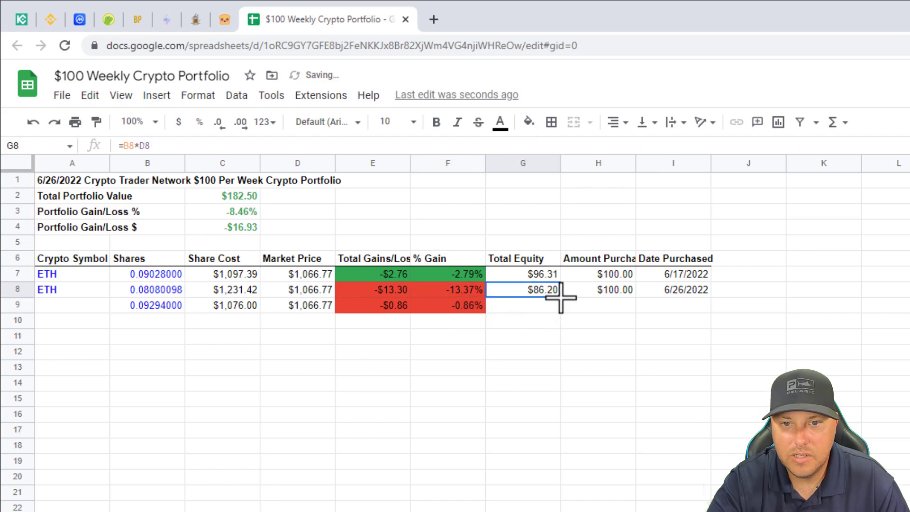
left_click_drag(543, 297, 543, 304)
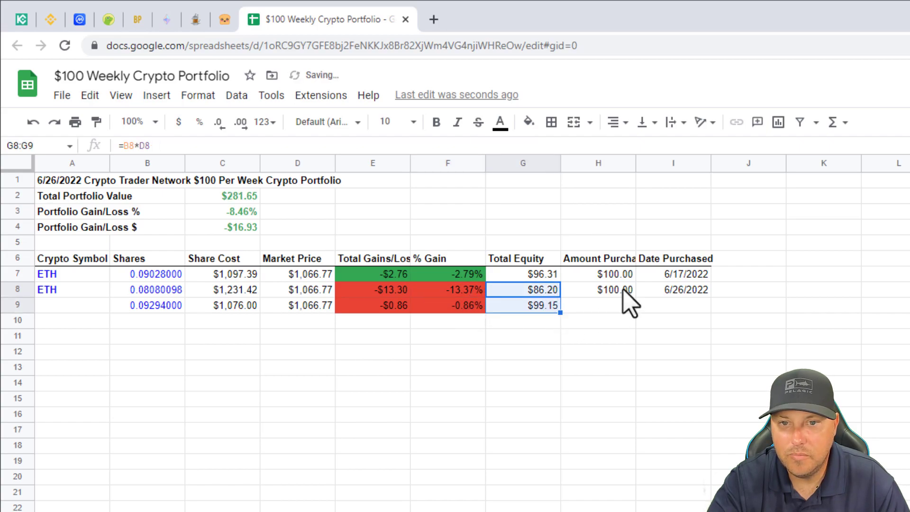
type("1")
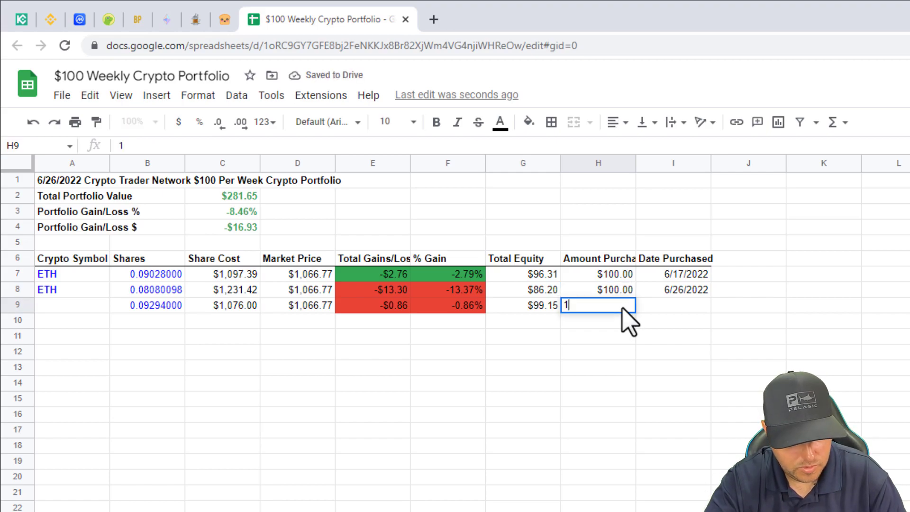
key("tab")
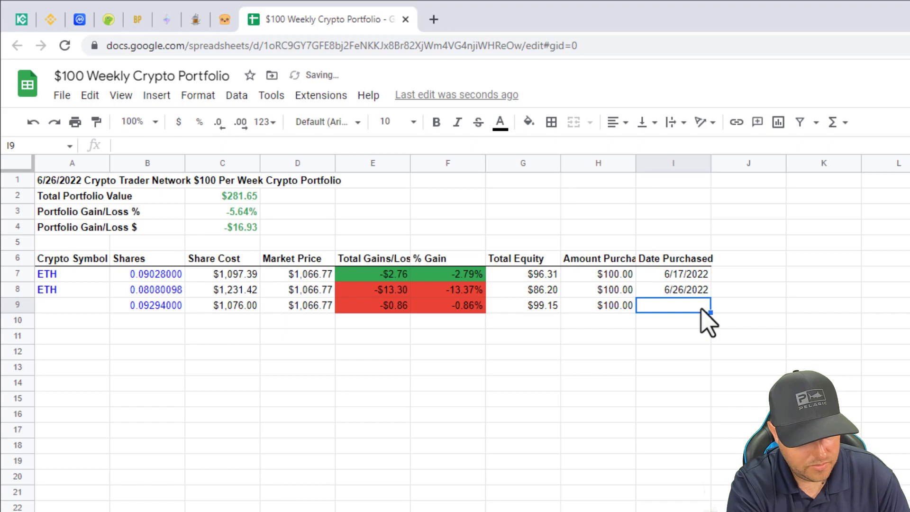
type("7/3/22")
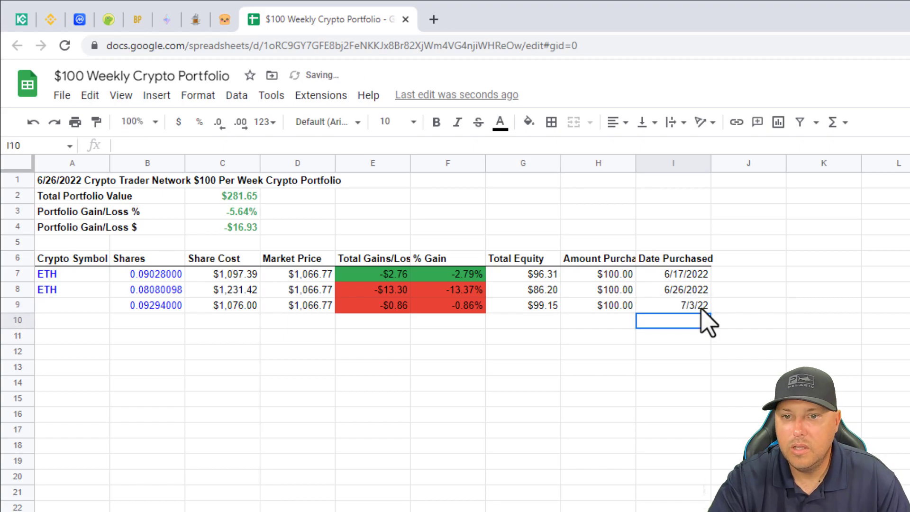
left_click(748, 367)
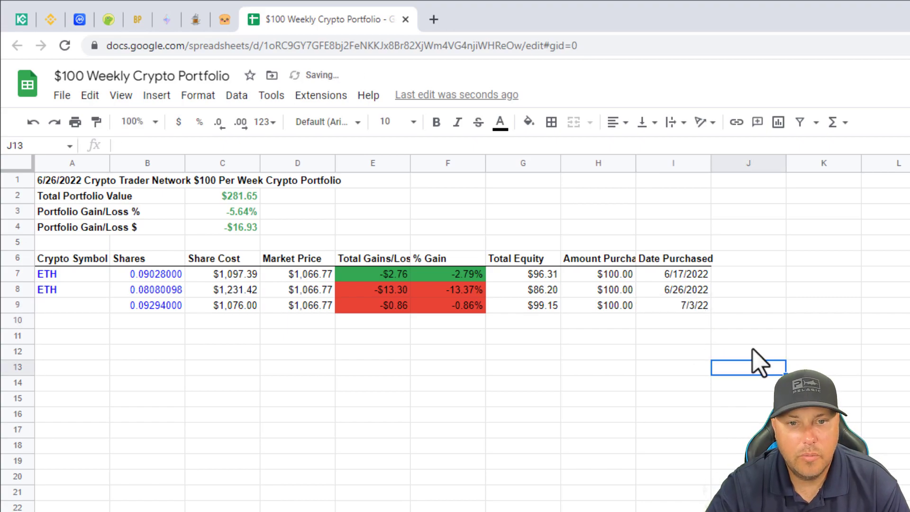
- Check the portfolio summary's $281.65 total value and -5.64% loss
left_click(222, 227)
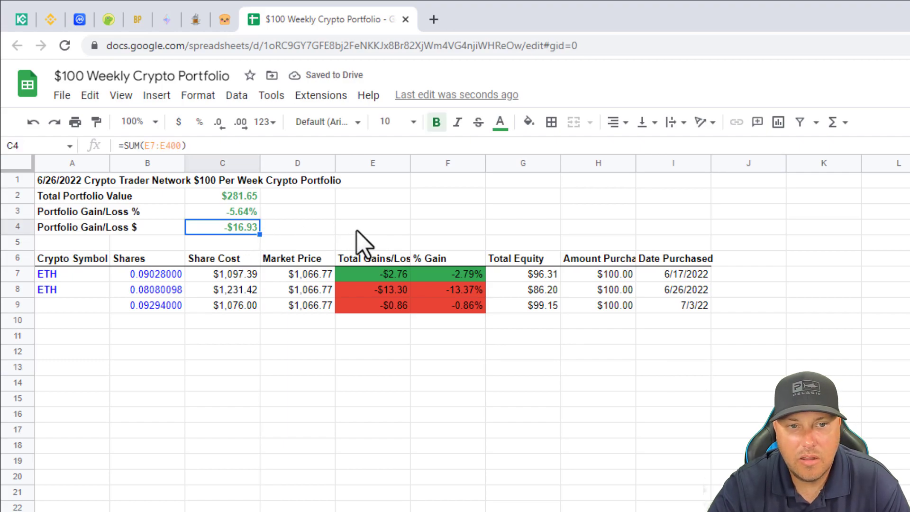
mouse_move(400, 331)
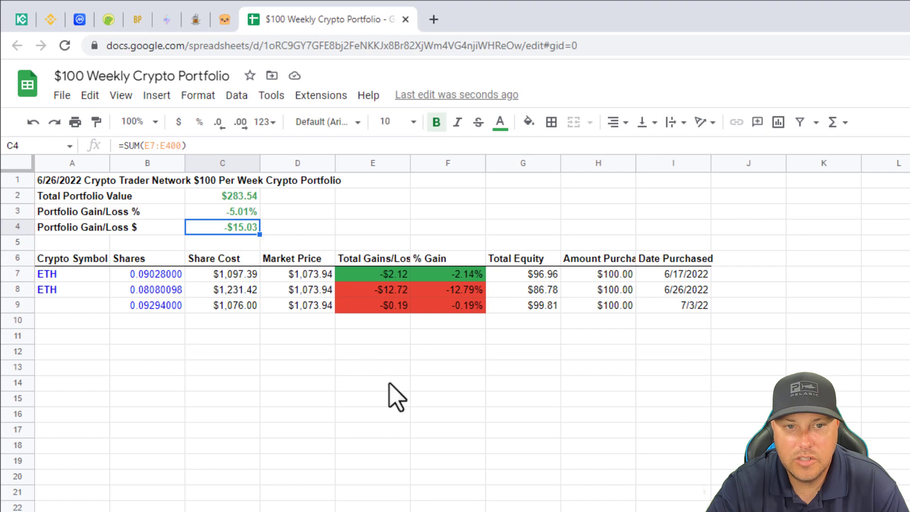
mouse_move(408, 397)
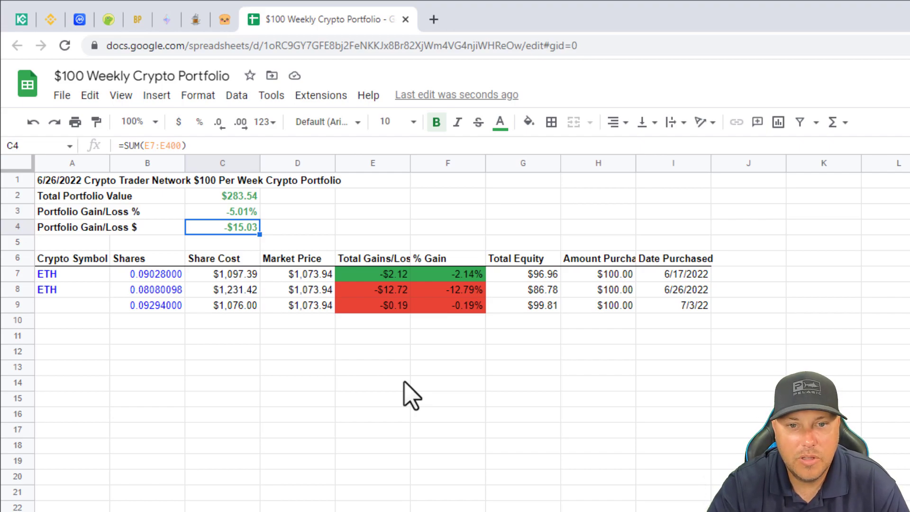
mouse_move(325, 302)
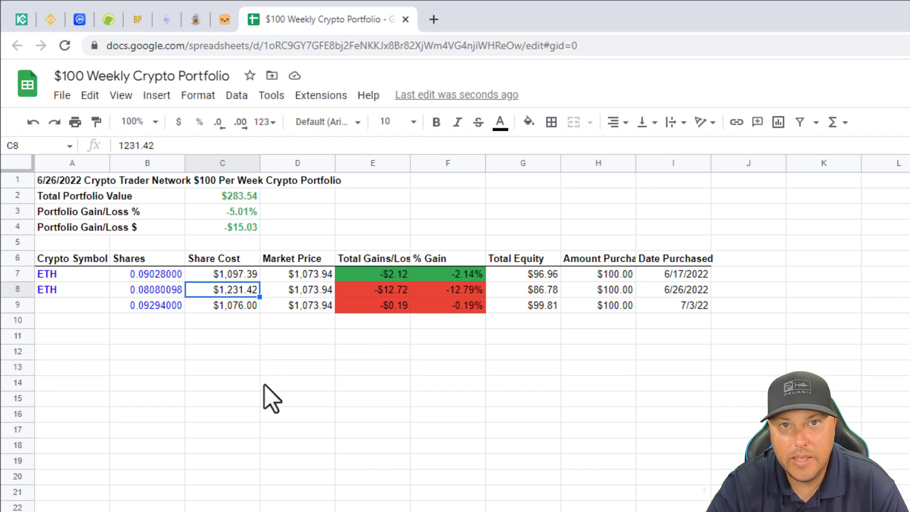
mouse_move(285, 405)
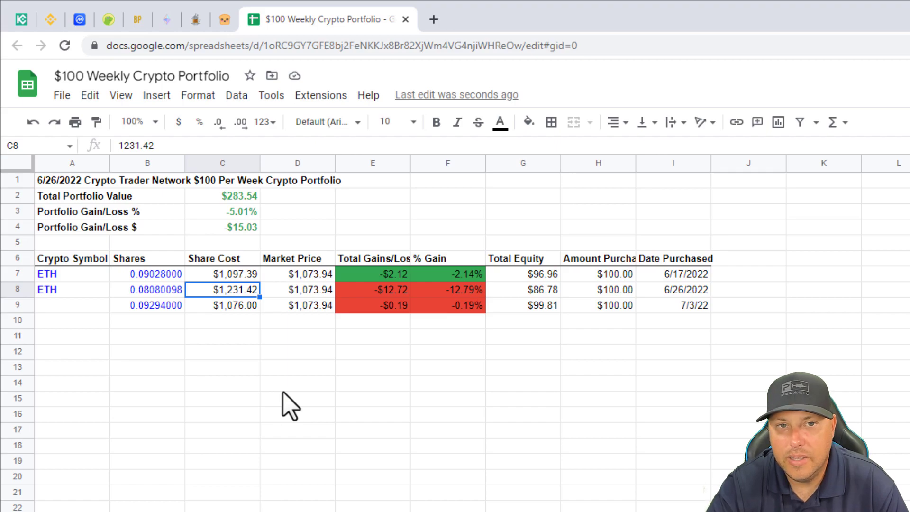
mouse_move(317, 403)
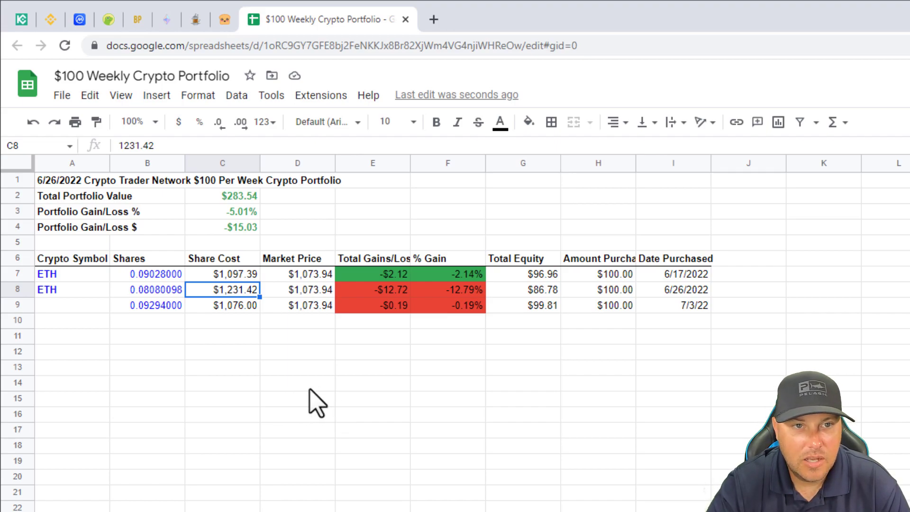
mouse_move(281, 322)
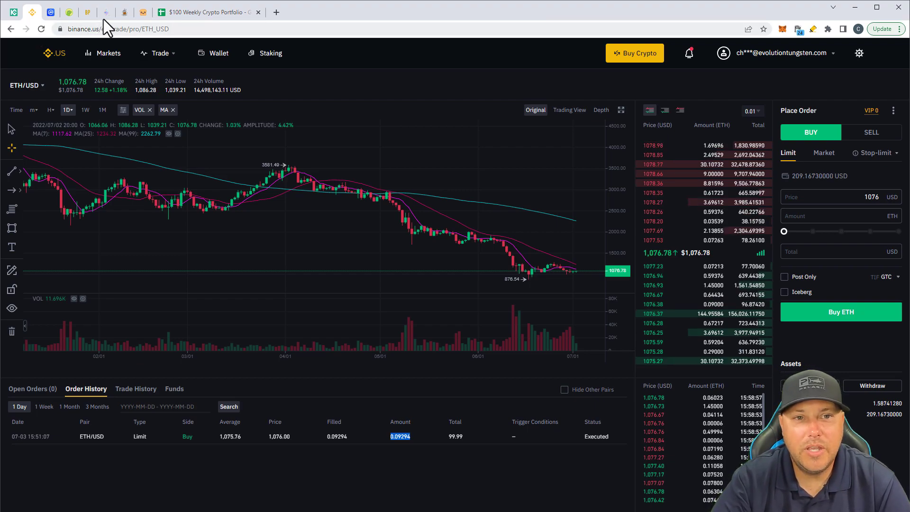
- Bring up the ETH AutoMiner dashboard with 0.10720 ETH invested and 0.00084 ETH rewards
left_click(106, 12)
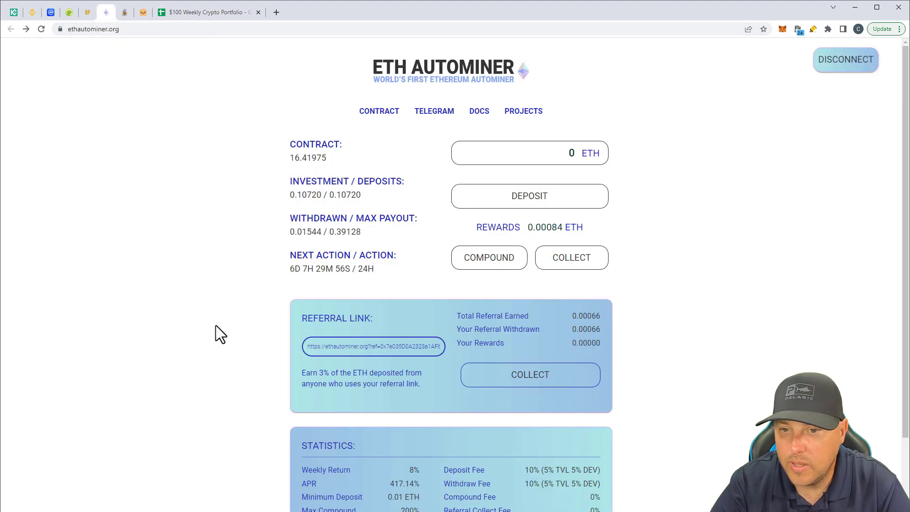
mouse_move(241, 292)
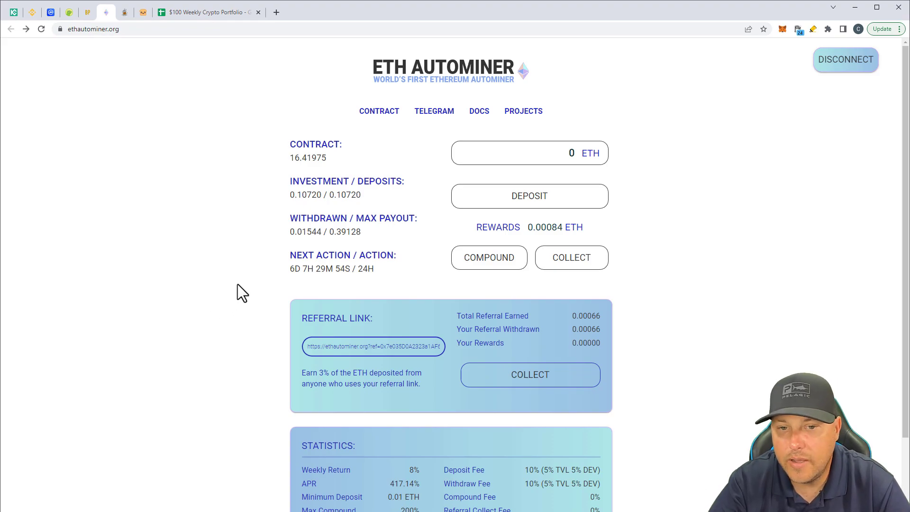
mouse_move(290, 282)
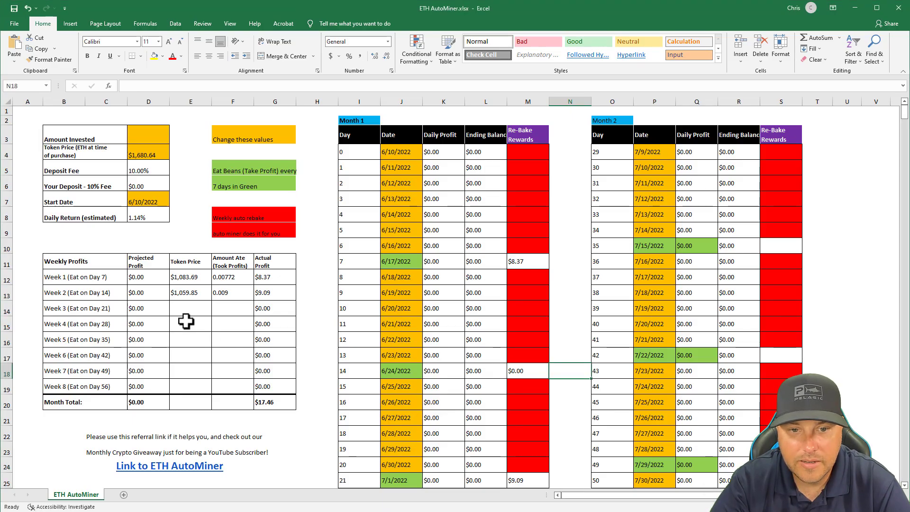
left_click(232, 292)
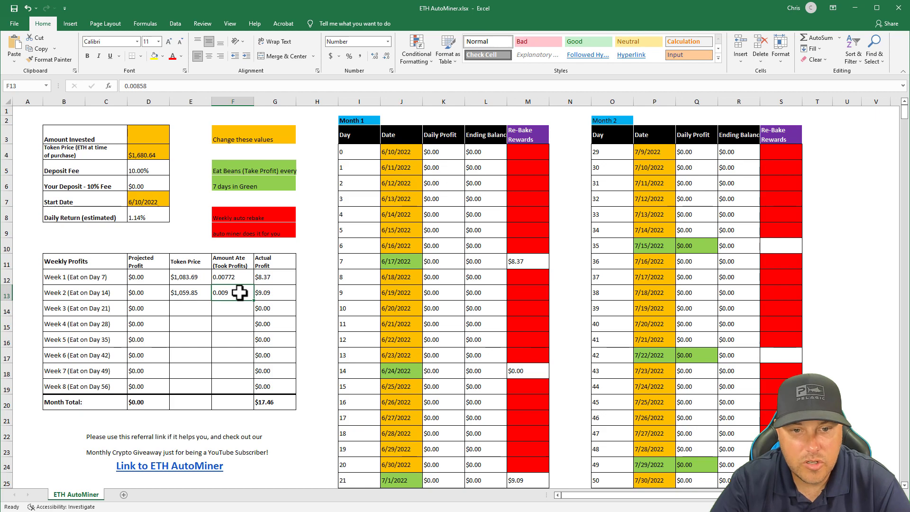
mouse_move(395, 386)
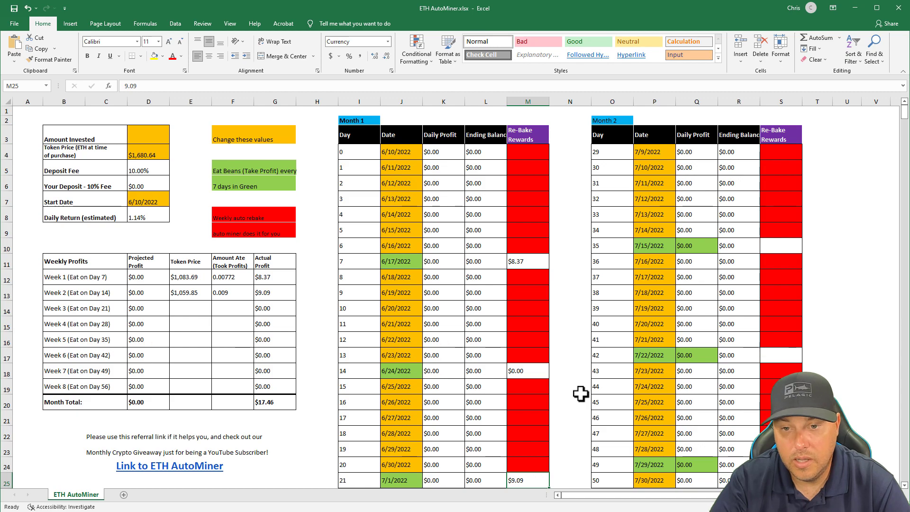
mouse_move(575, 327)
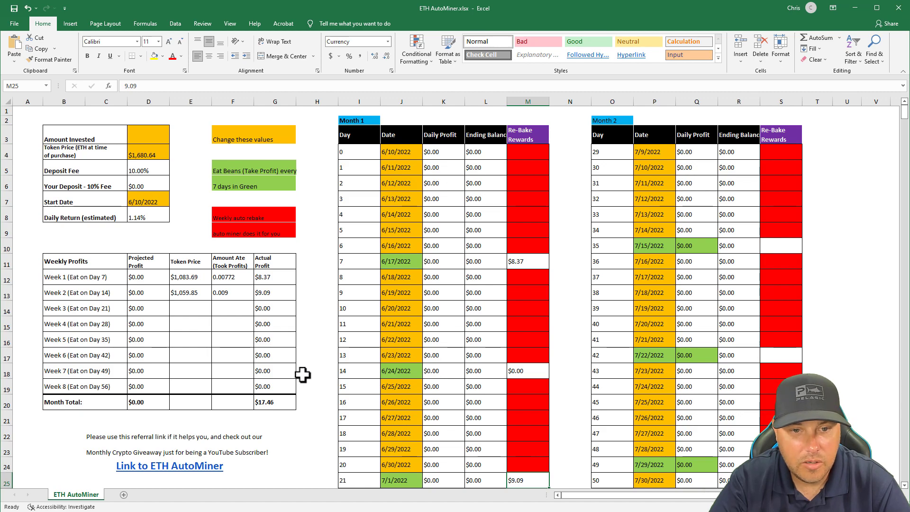
- Inspect the month total formula and select the Week 2 token price cell
left_click(191, 292)
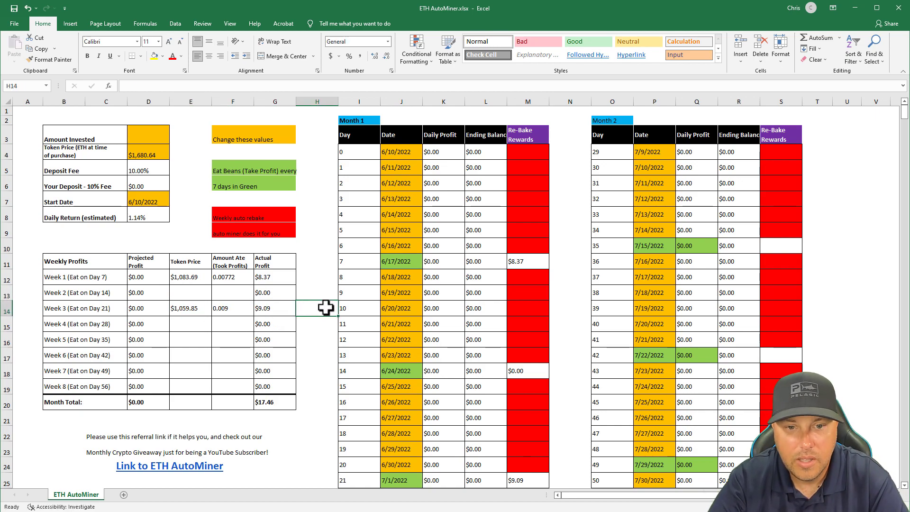
left_click(275, 401)
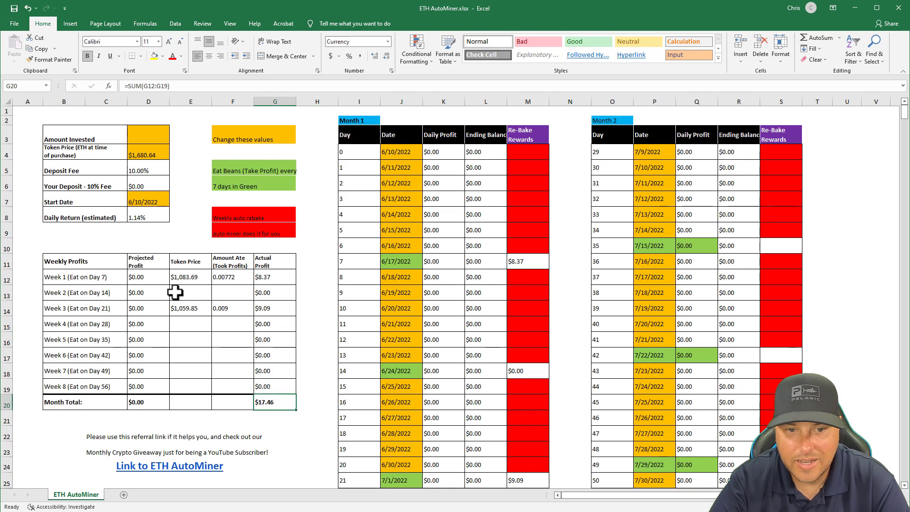
left_click(190, 293)
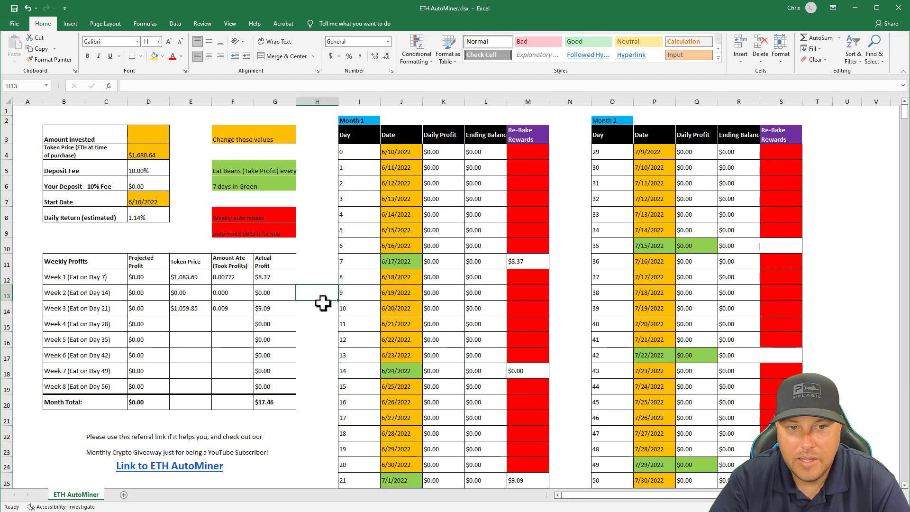
mouse_move(291, 401)
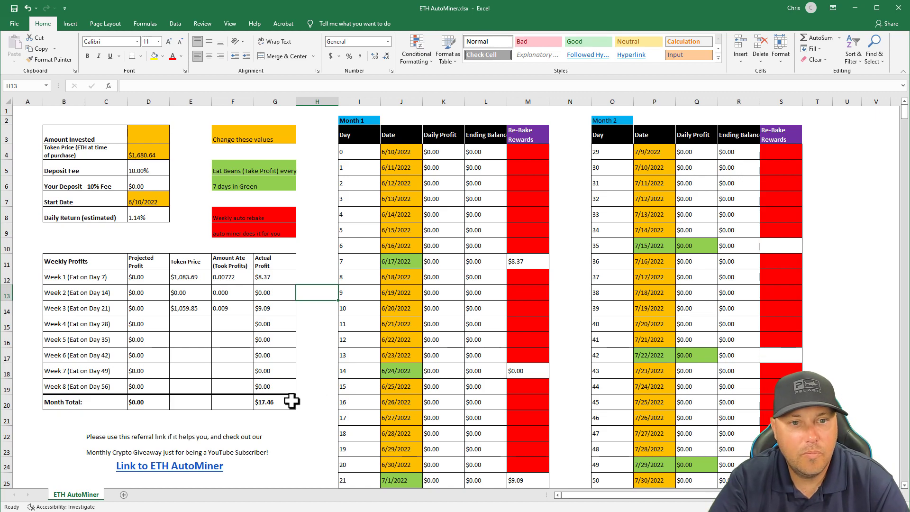
mouse_move(196, 171)
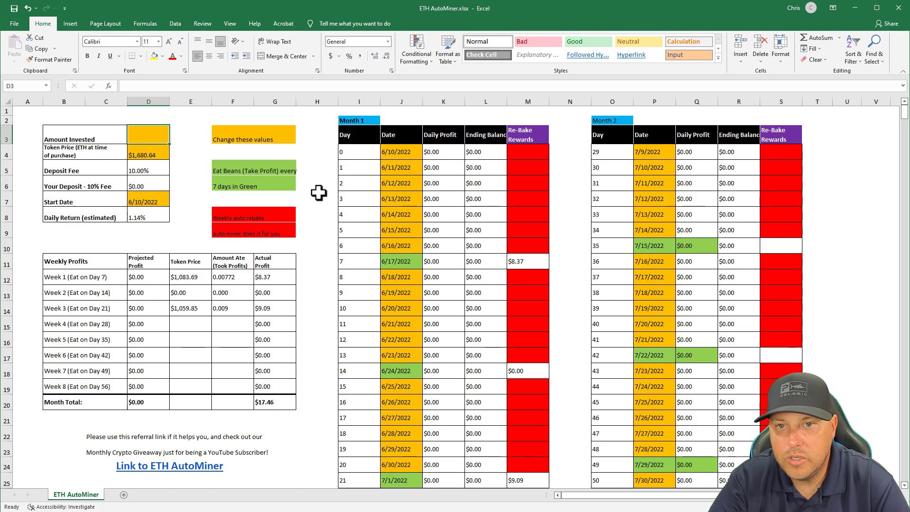
- Review Passive Income's BUSD Paycheck sheet: Week 6 amount taken and the $134.65 month total formula
left_click(105, 11)
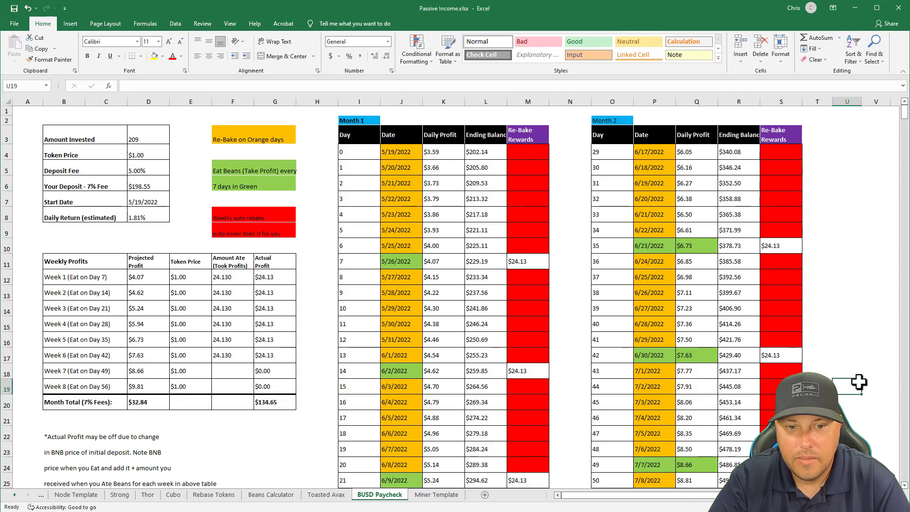
left_click(233, 354)
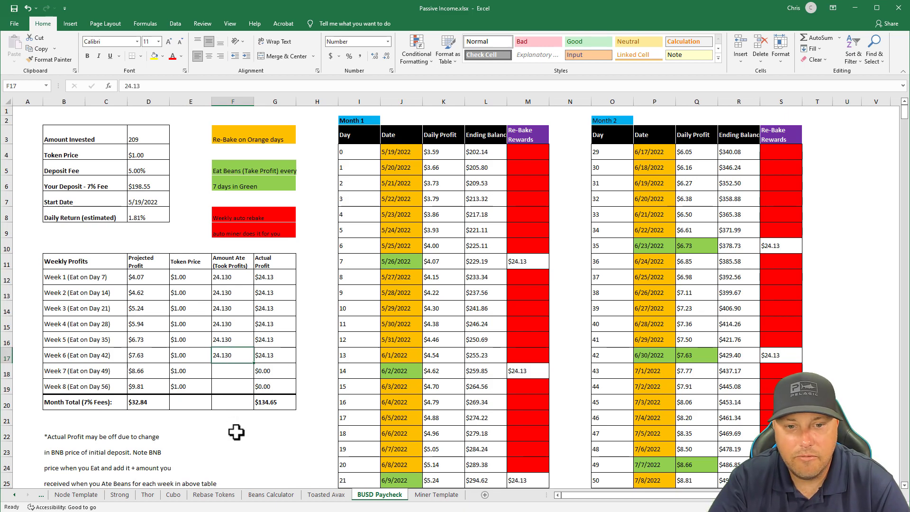
mouse_move(270, 436)
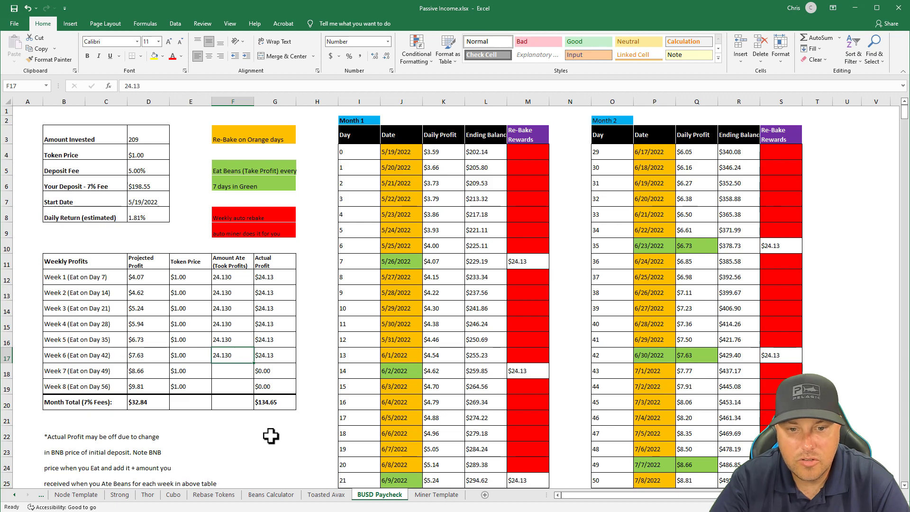
left_click(274, 401)
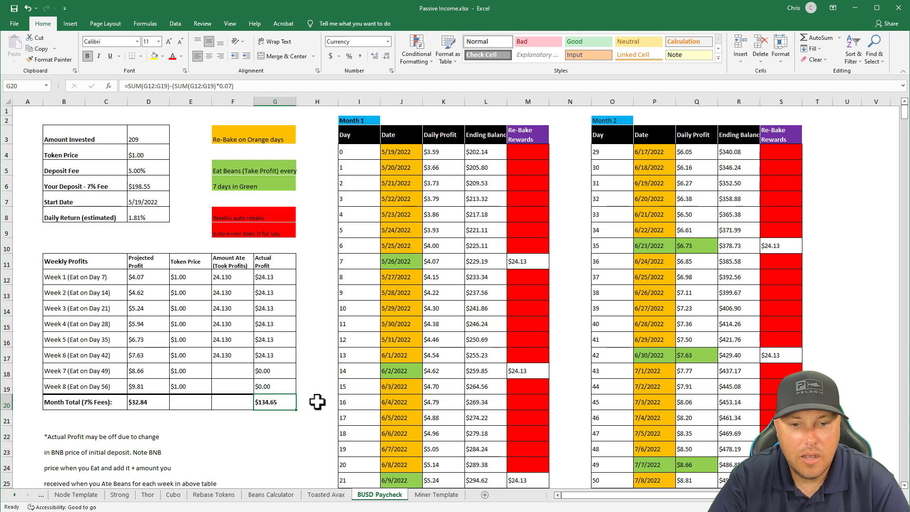
mouse_move(91, 170)
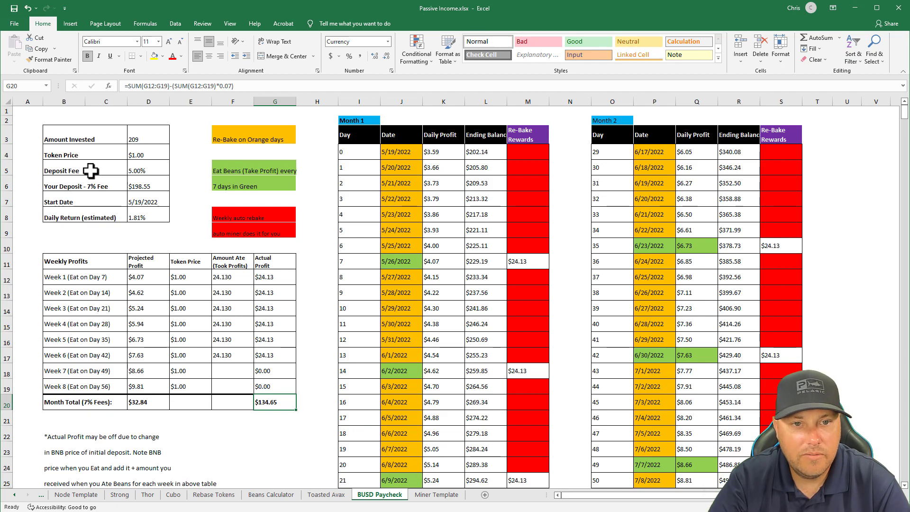
left_click(147, 134)
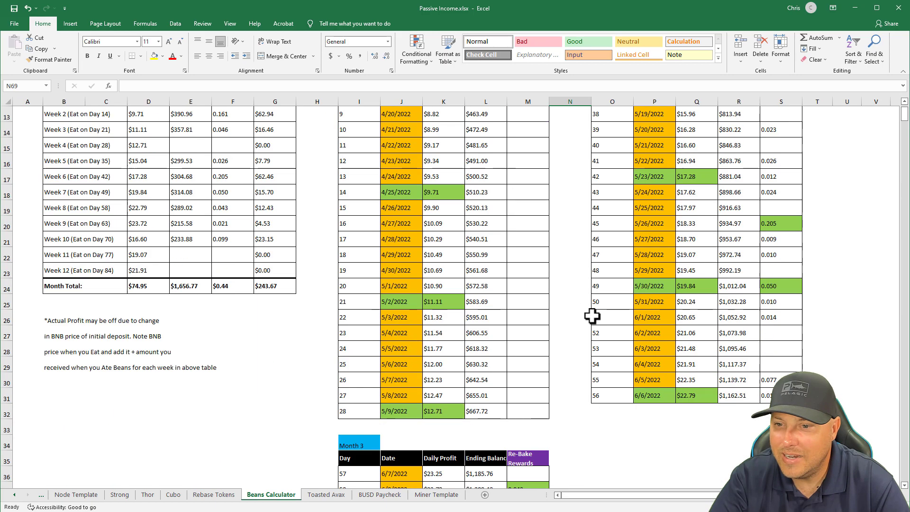
- Scroll down the Beans Calculator and select the 7/3/2022 re-bake rewards cell M62
scroll("down", 3)
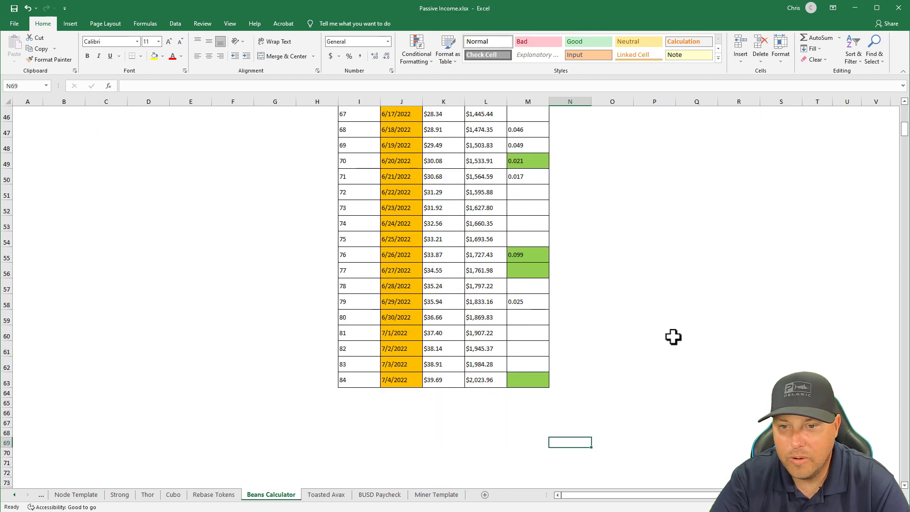
mouse_move(643, 321)
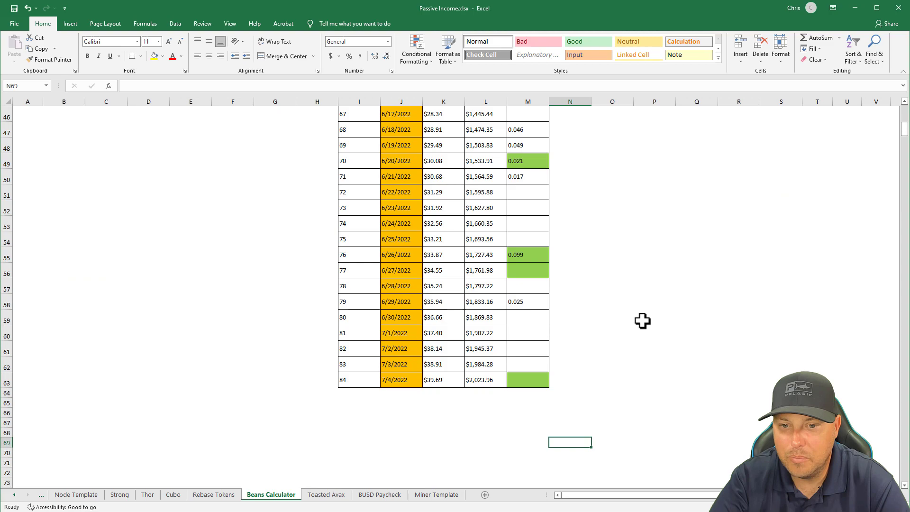
left_click(527, 364)
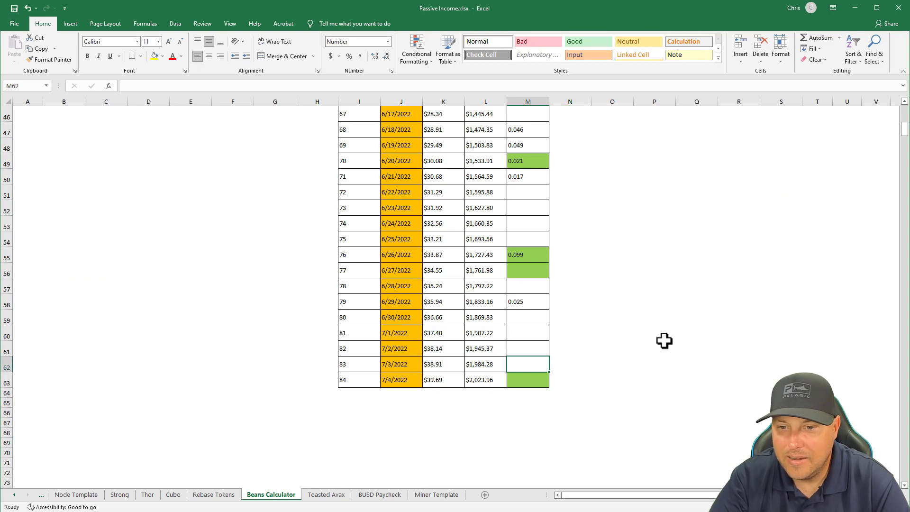
mouse_move(654, 305)
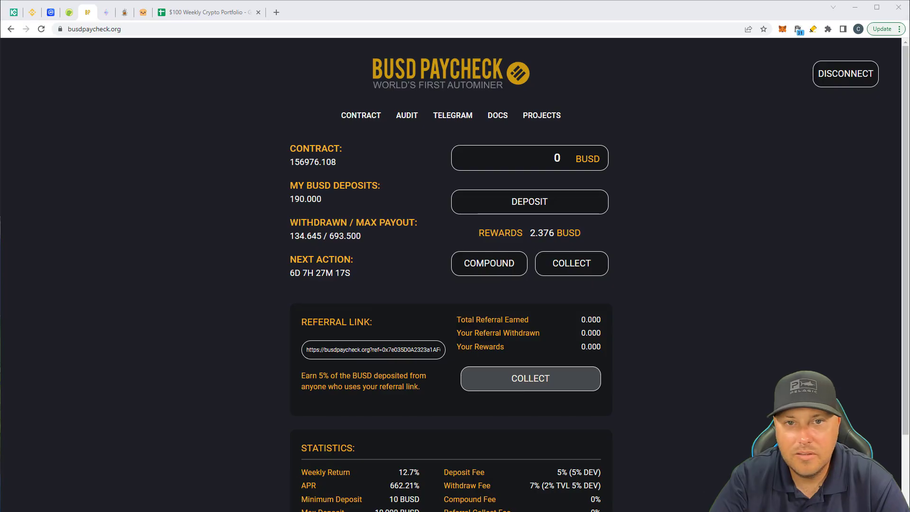
- Switch from BUSD Paycheck to the Baked Beans dashboard showing 0.060 BNB rewards
left_click(124, 12)
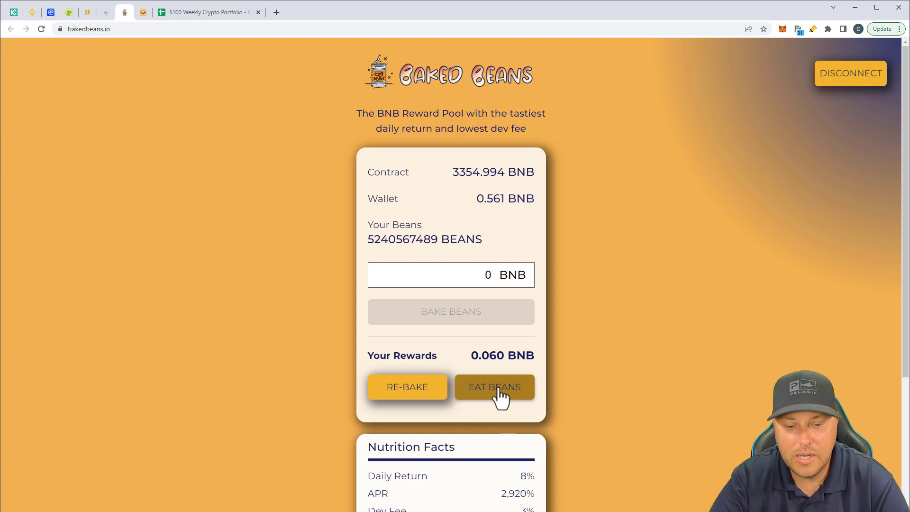
- Return to the Beans Calculator's empty day 83 (7/3/2022) re-bake rewards entry
left_click(494, 387)
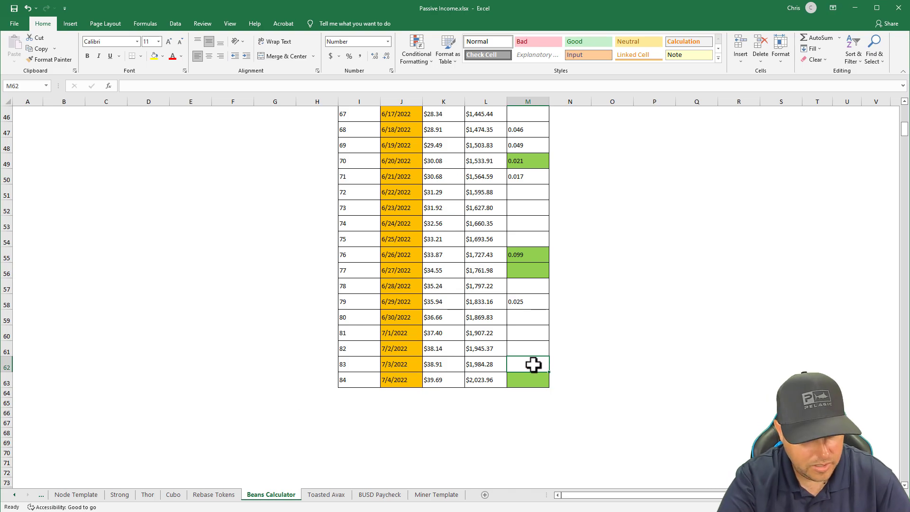
- Enter Week 11's 0.060 eaten and $218.66 BNB price, then check the $13.12 profit formula
type(".060")
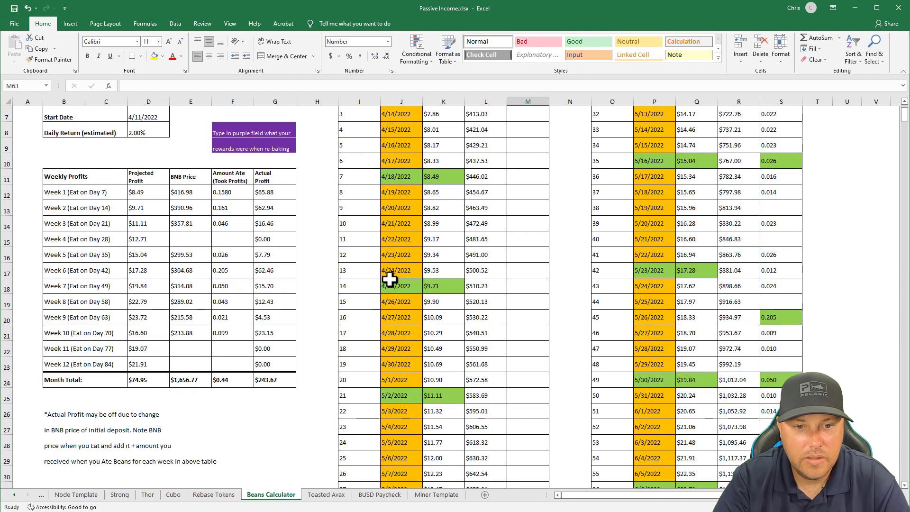
mouse_move(189, 348)
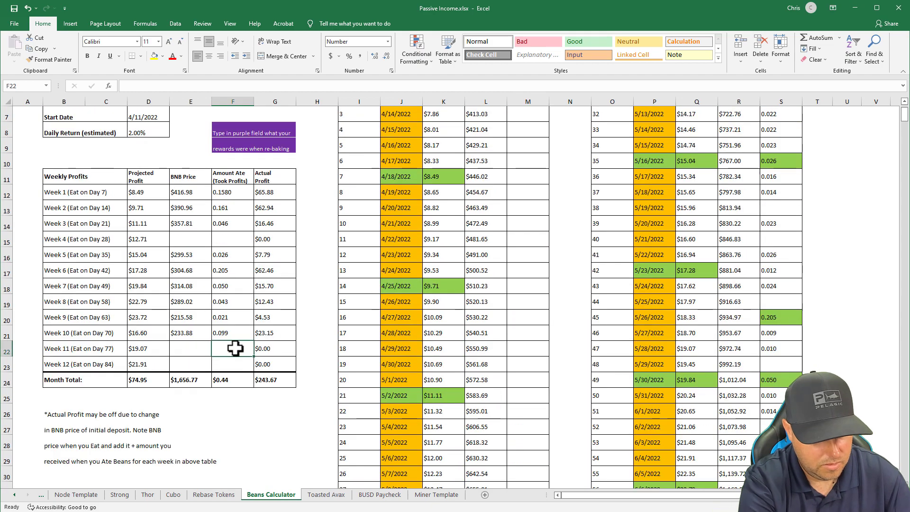
type(".")
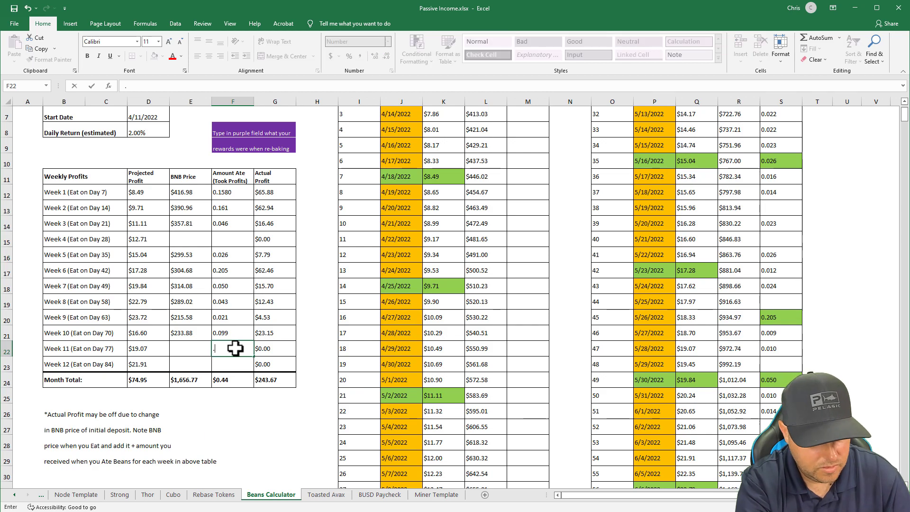
type("0.060")
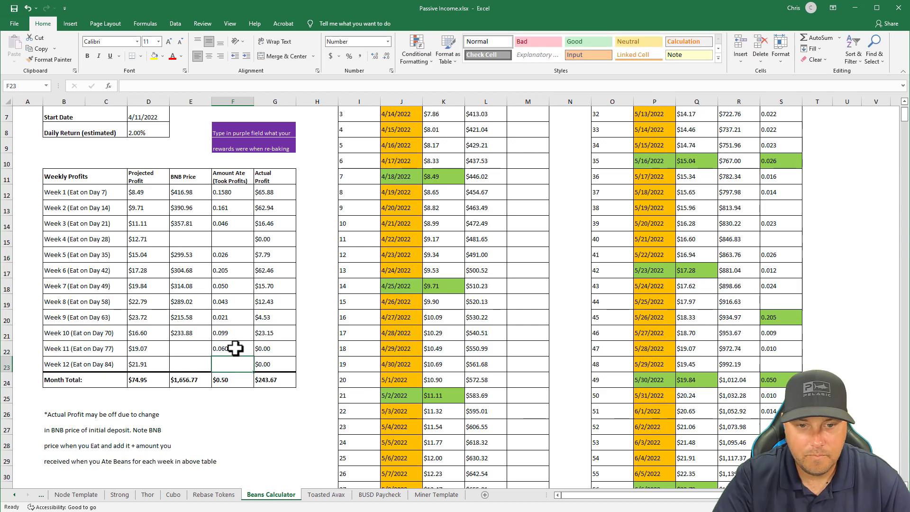
left_click(189, 349)
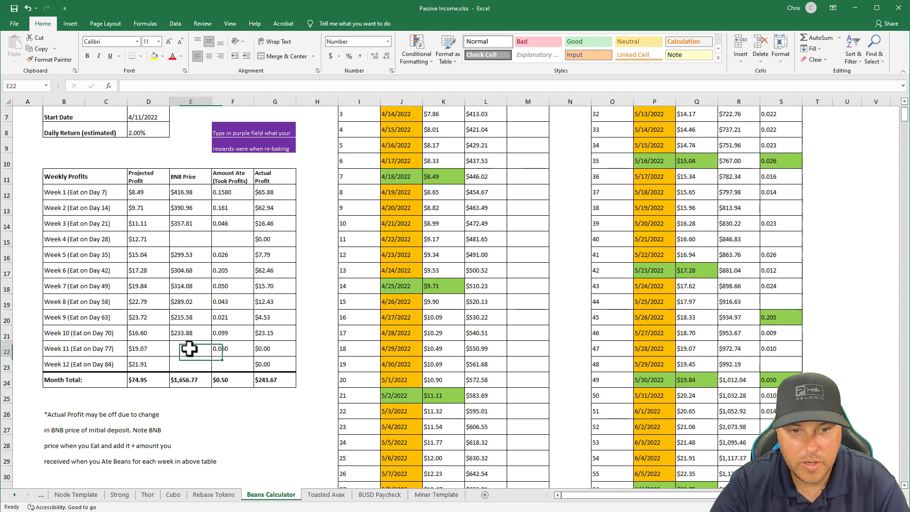
left_click(358, 41)
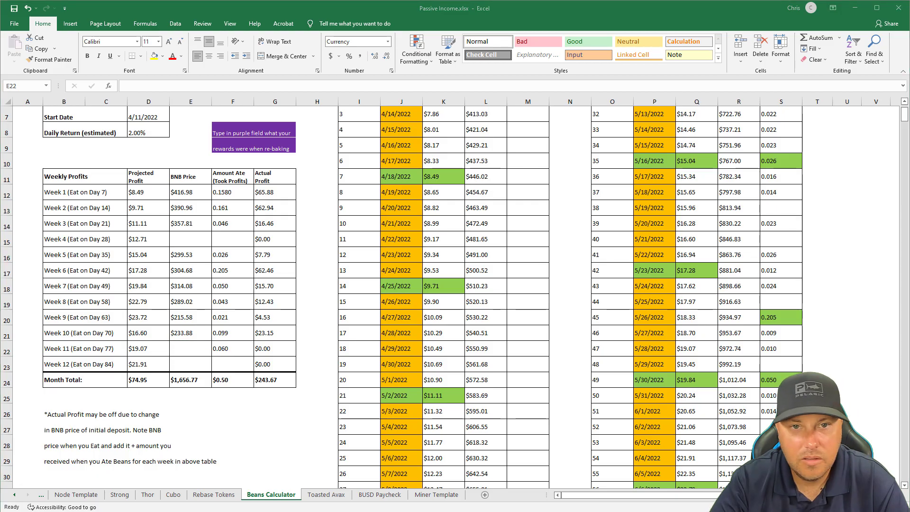
left_click(51, 12)
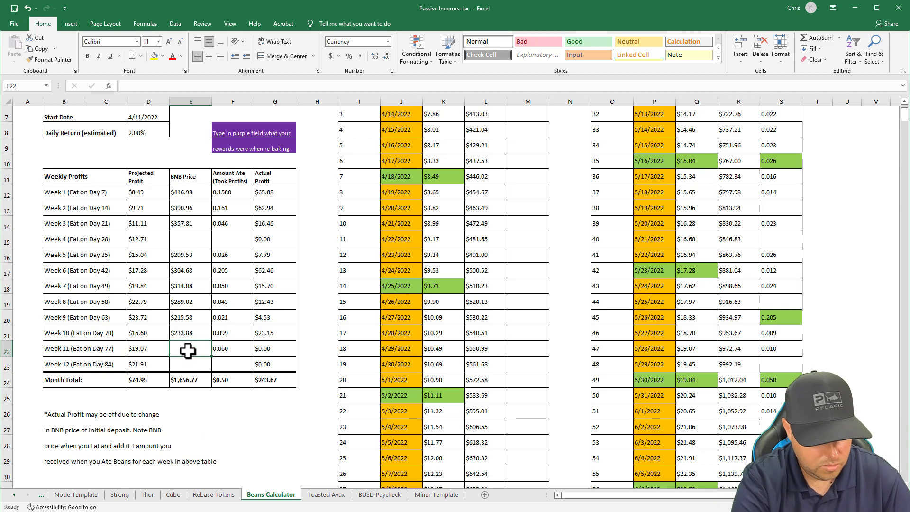
type("218.66")
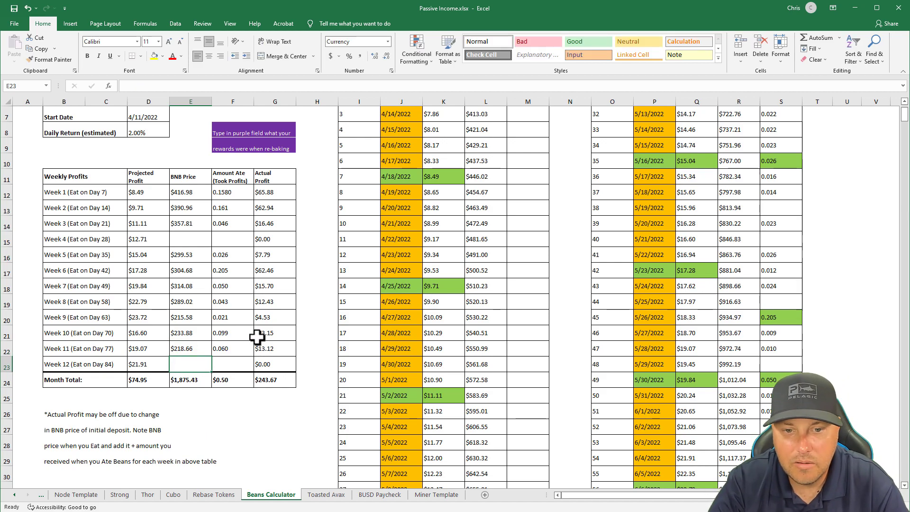
left_click(274, 349)
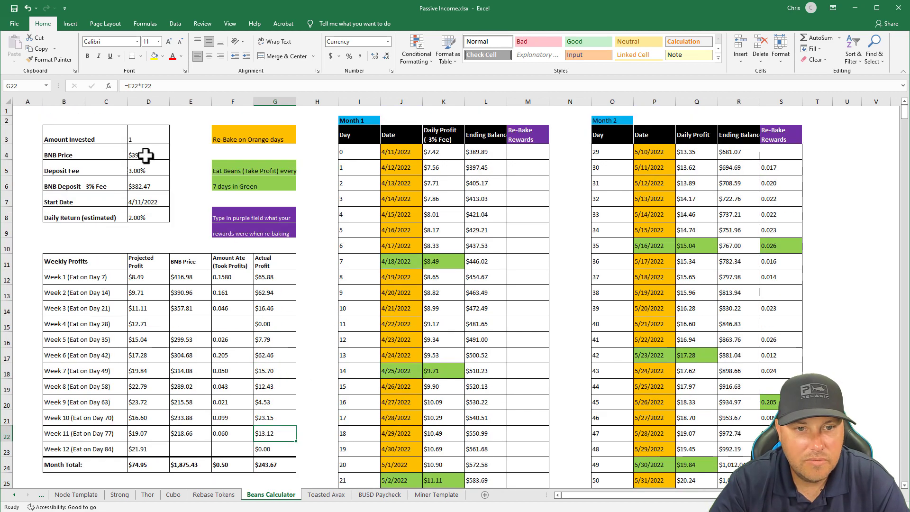
left_click(148, 154)
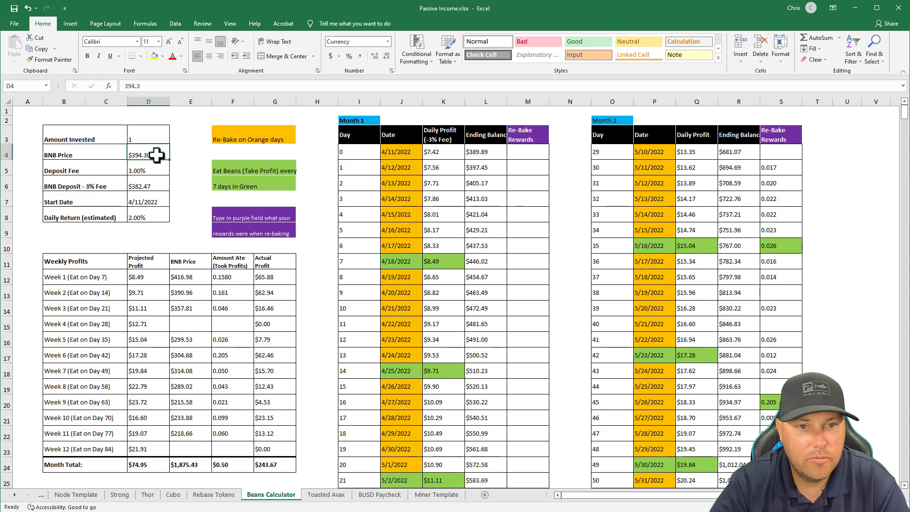
mouse_move(344, 224)
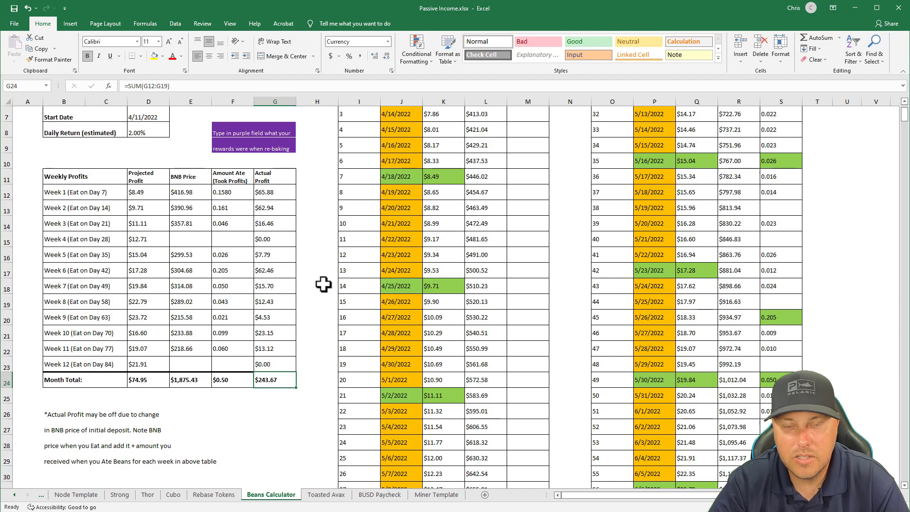
left_click(326, 494)
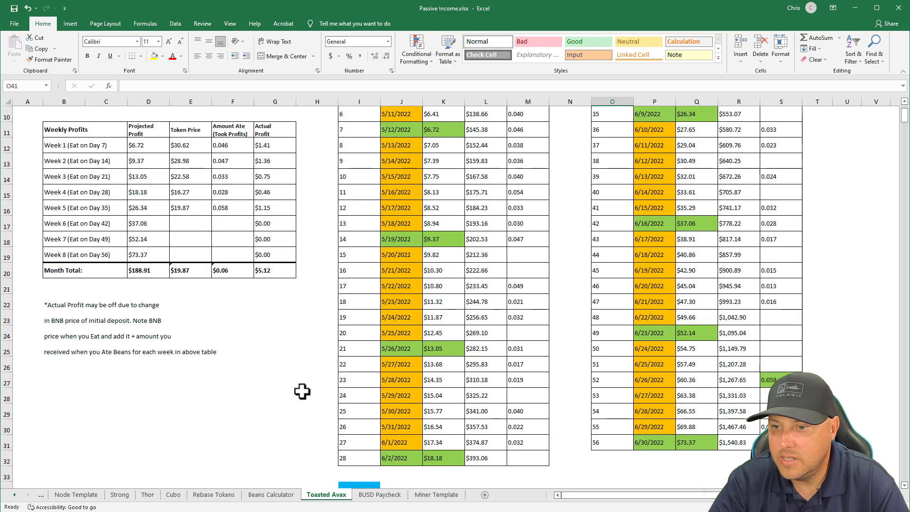
- Scroll to the Month 3 table and bring up the Toasted AVAX rewards page in the browser
scroll("down", 3)
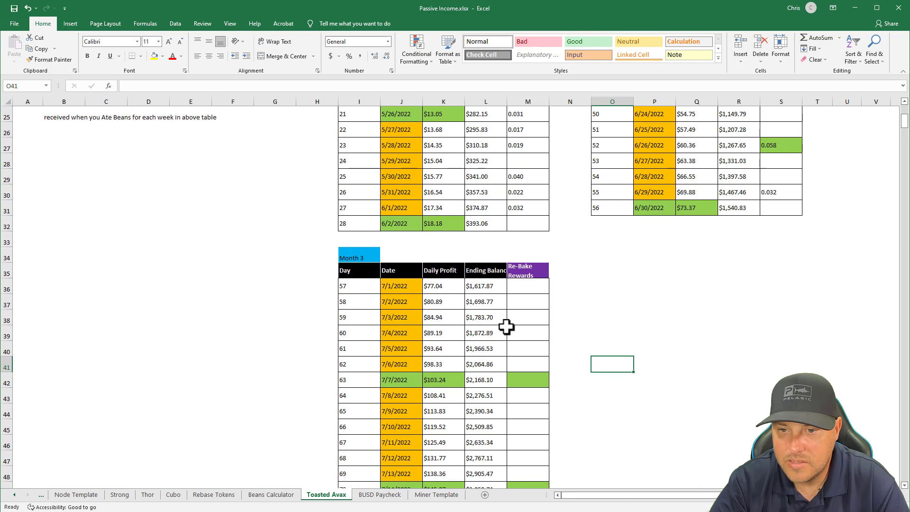
left_click(526, 317)
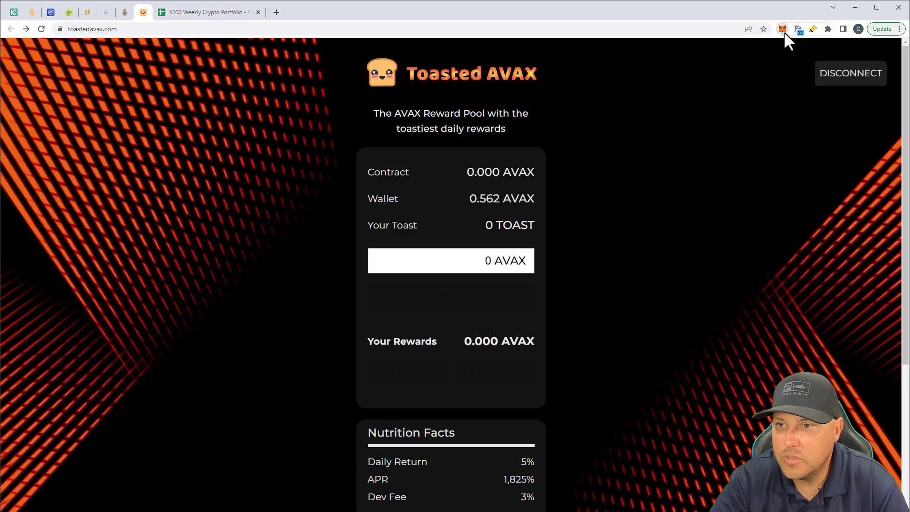
- Confirm the Toasted AVAX pool shows 0.000 AVAX rewards and return to Excel
left_click(783, 29)
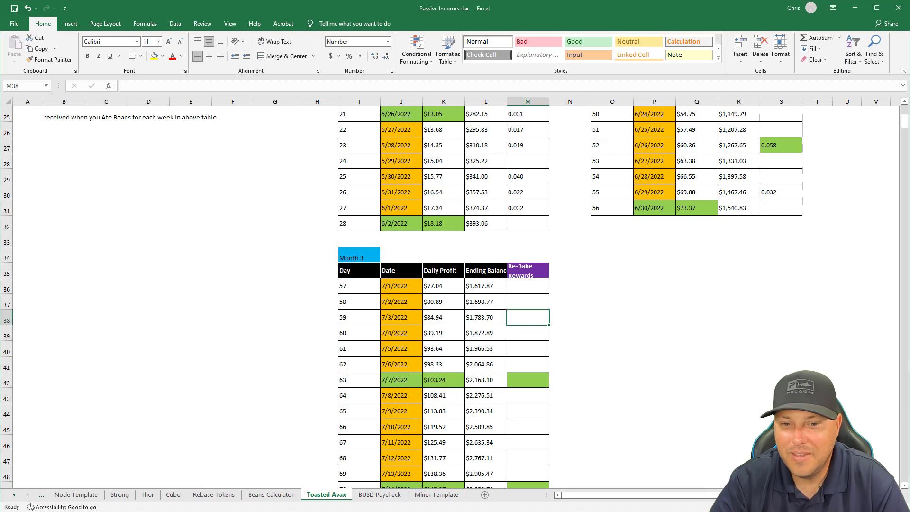
- Switch to the Rebase Tokens sheet listing seven protocols and their profit/loss
left_click(214, 494)
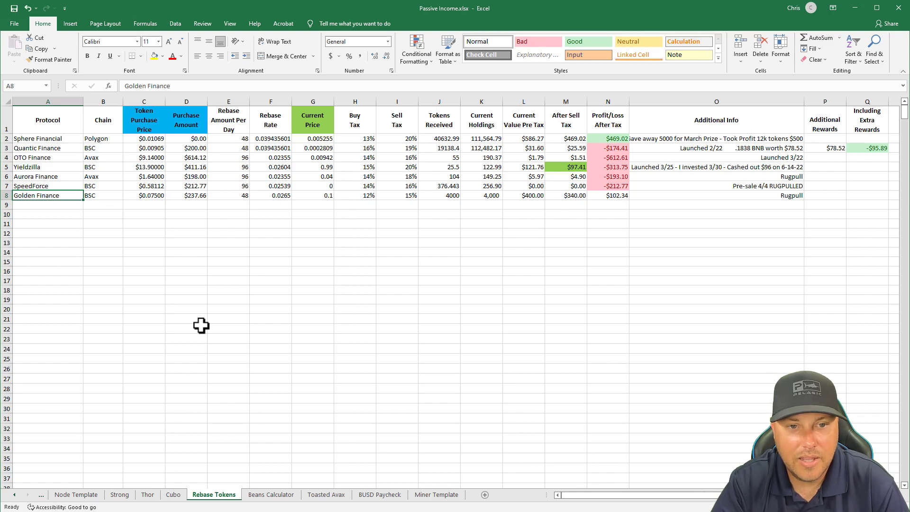
mouse_move(207, 204)
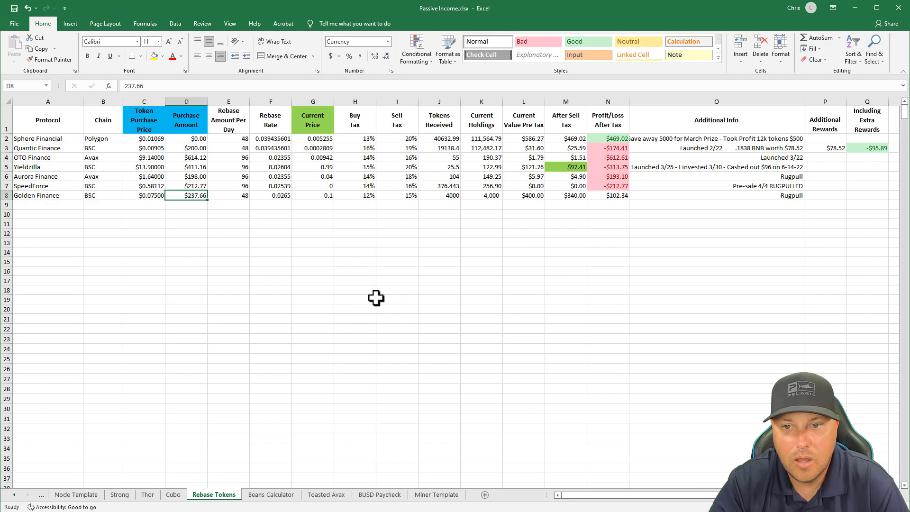
mouse_move(369, 276)
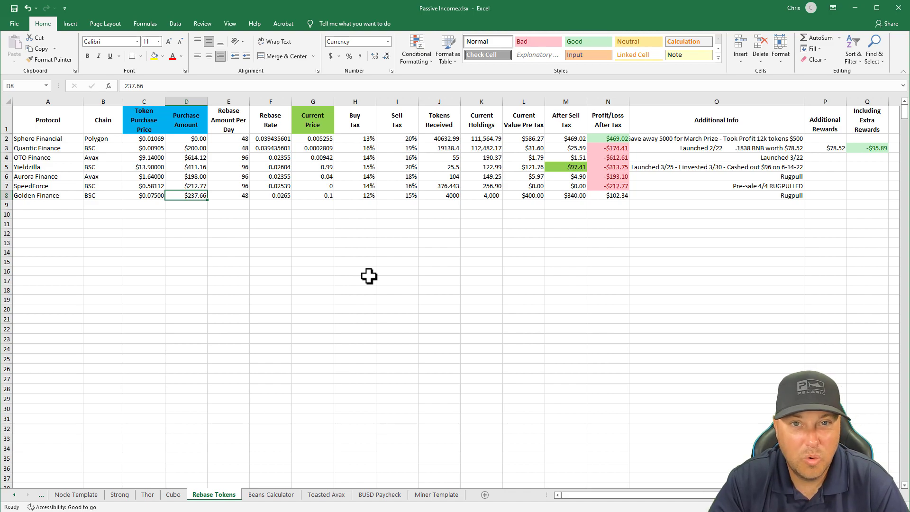
mouse_move(441, 250)
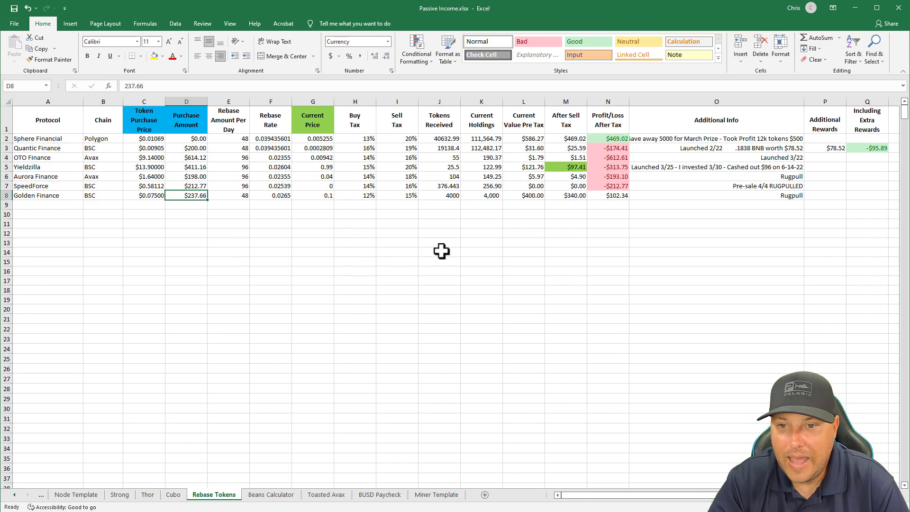
mouse_move(480, 254)
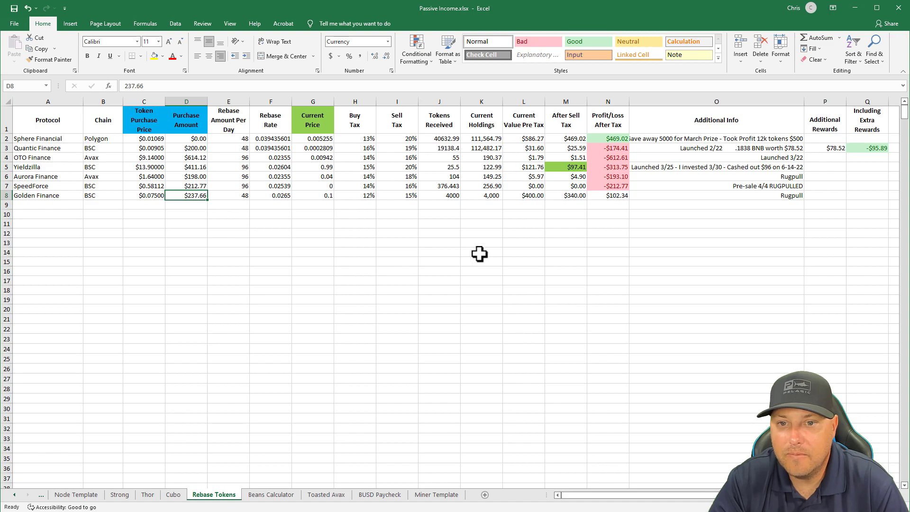
mouse_move(471, 253)
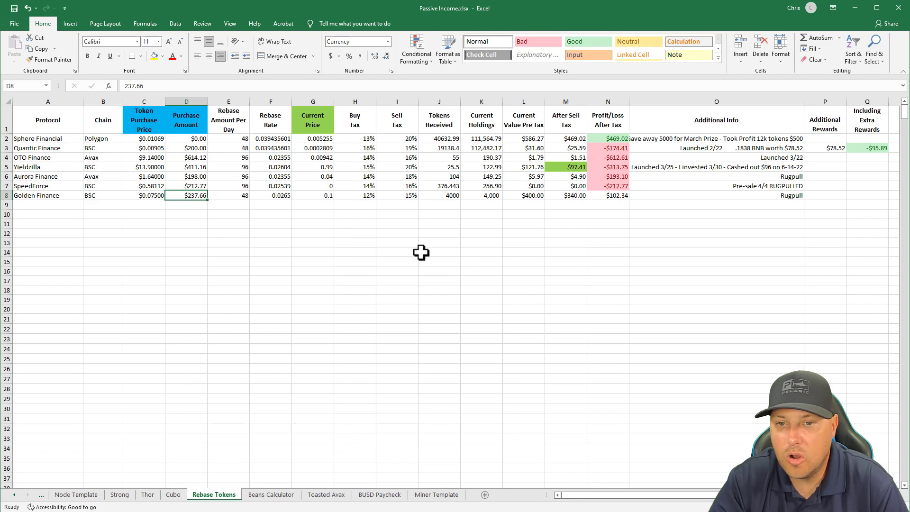
mouse_move(502, 218)
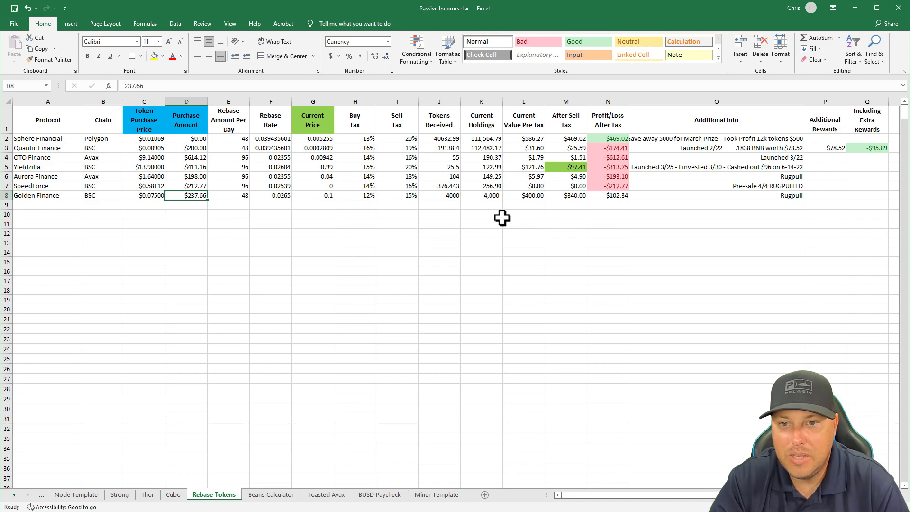
left_click(564, 194)
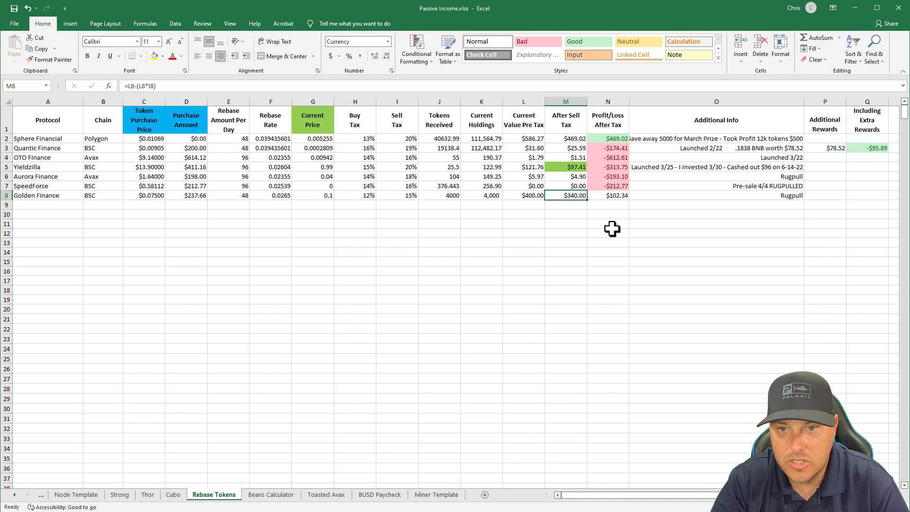
left_click(480, 195)
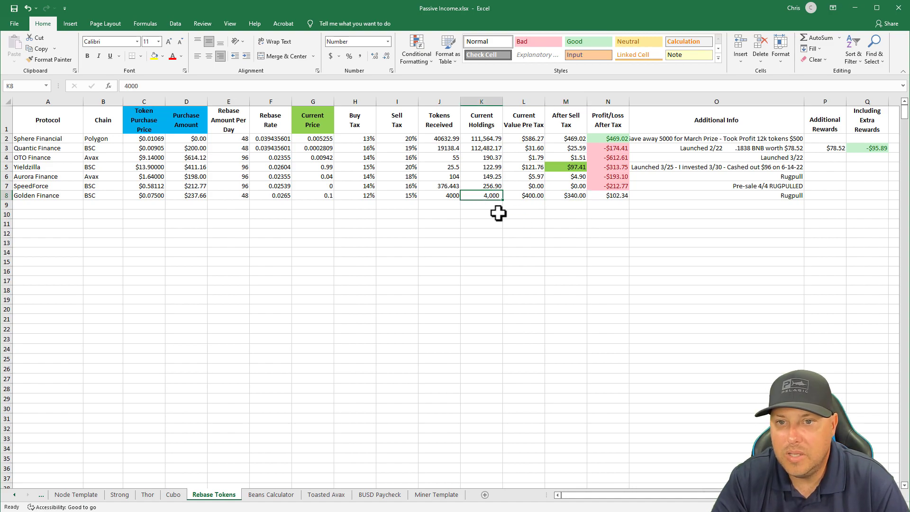
mouse_move(502, 227)
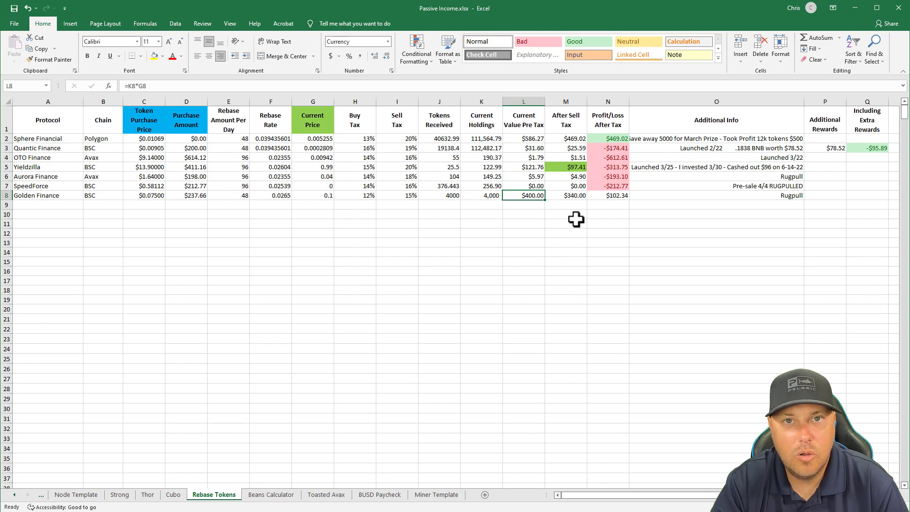
mouse_move(289, 203)
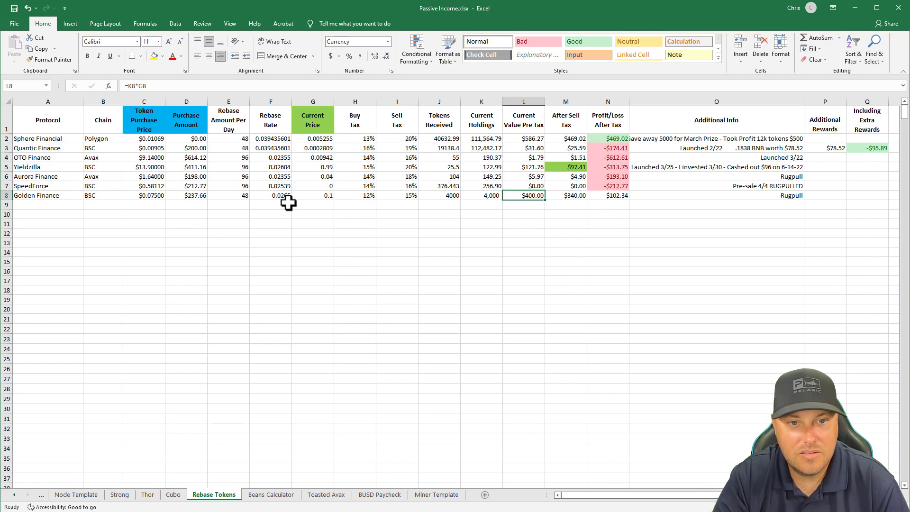
left_click(144, 195)
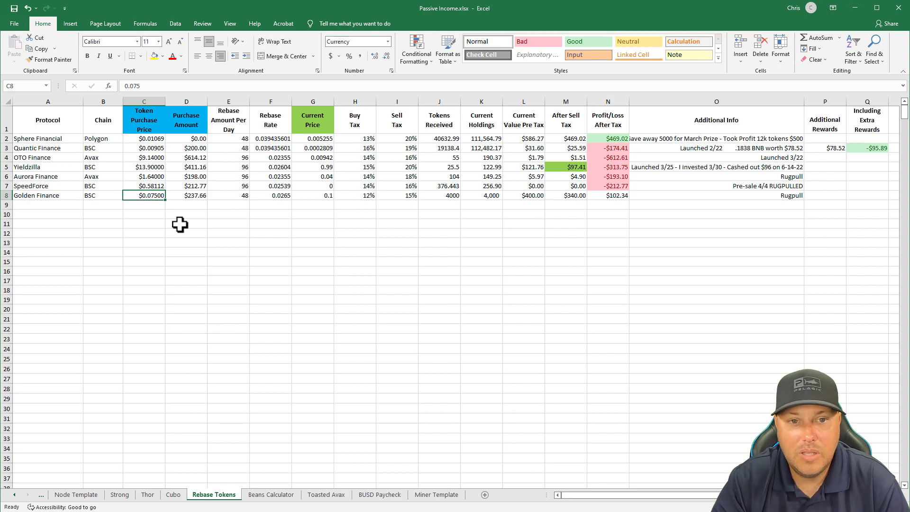
left_click(144, 138)
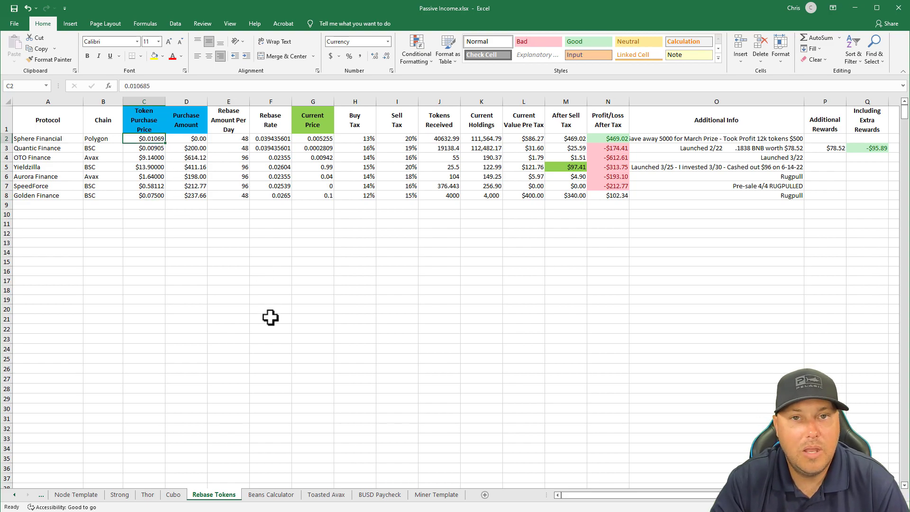
mouse_move(220, 254)
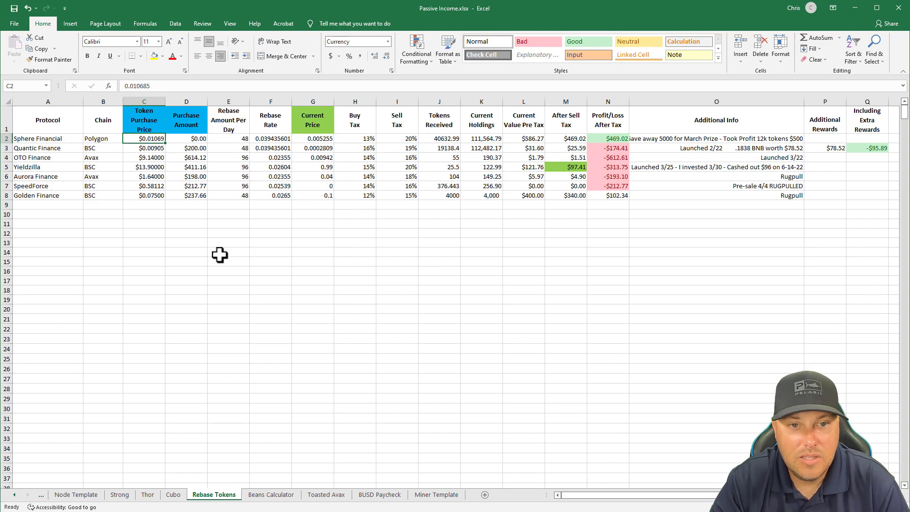
left_click_drag(144, 138, 144, 186)
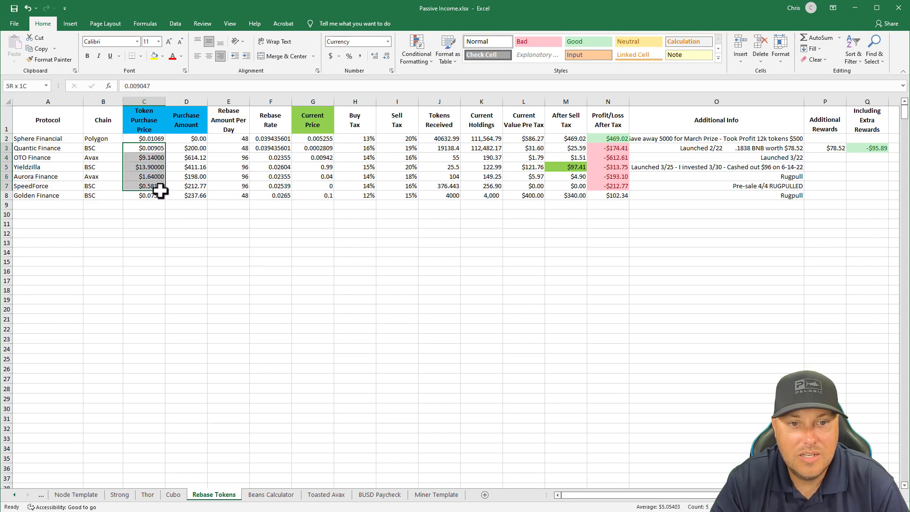